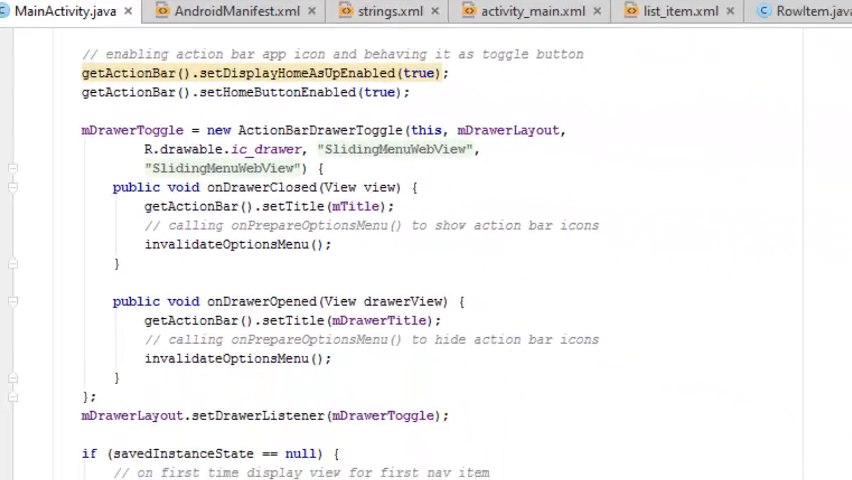
- Scroll through the opening portion of MainActivity.java to review the code
{"action": "scroll", "scroll_direction": "up", "scroll_amount": 3}
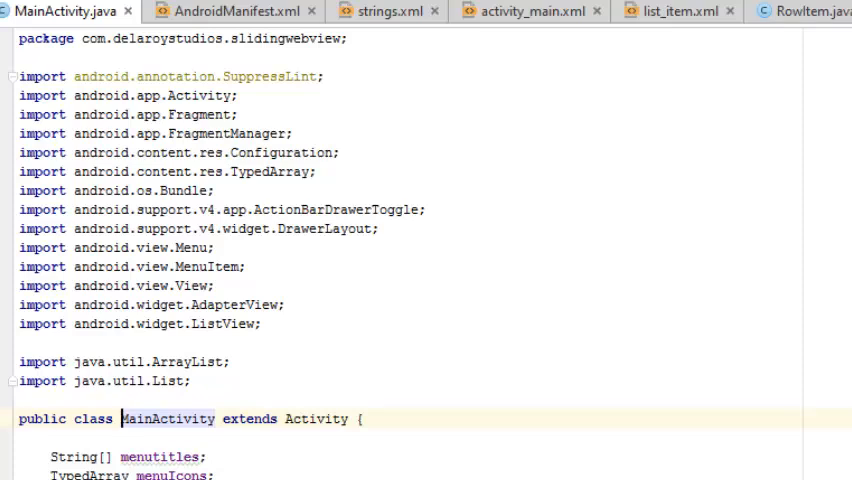
{"action": "scroll", "scroll_direction": "down", "scroll_amount": 3}
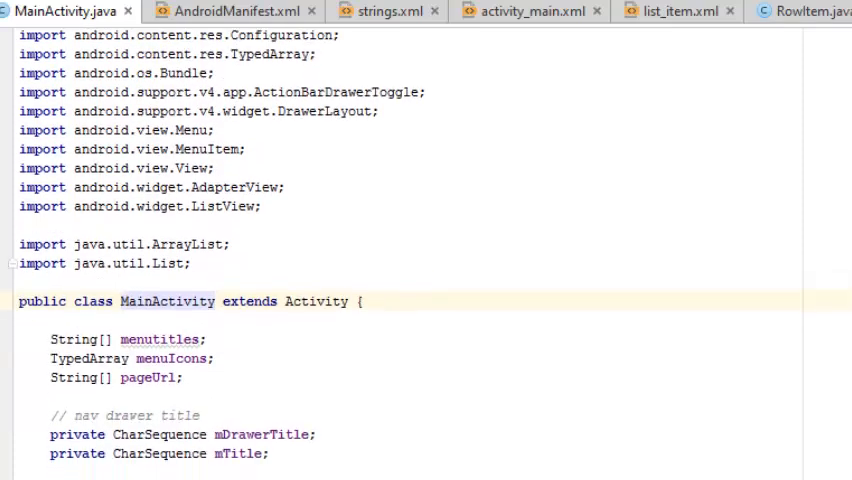
{"action": "scroll", "scroll_direction": "up", "scroll_amount": 3}
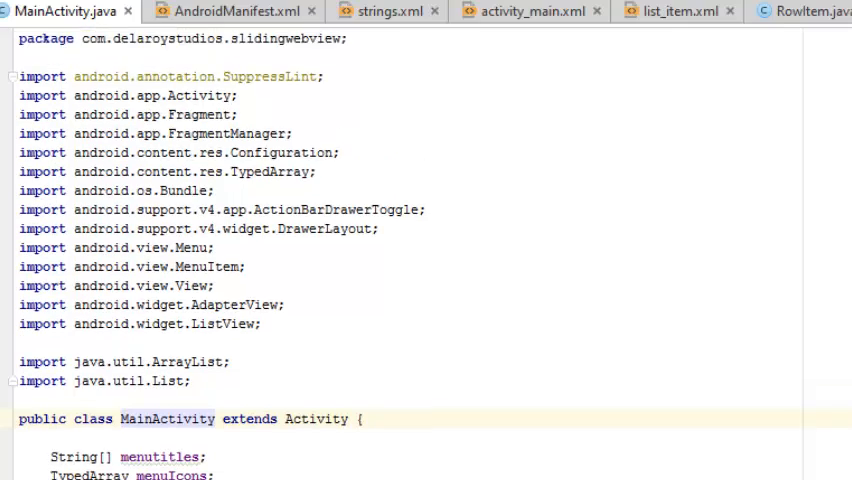
{"action": "scroll", "scroll_direction": "down", "scroll_amount": 3}
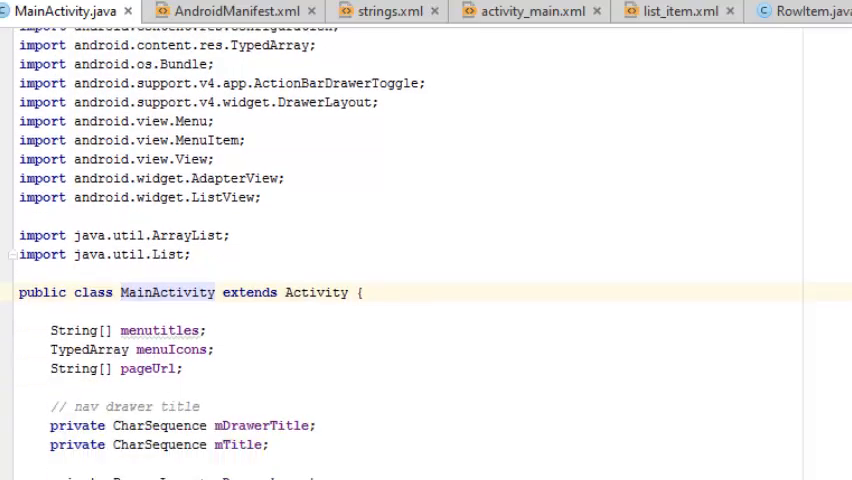
{"action": "scroll", "scroll_direction": "up", "scroll_amount": 3}
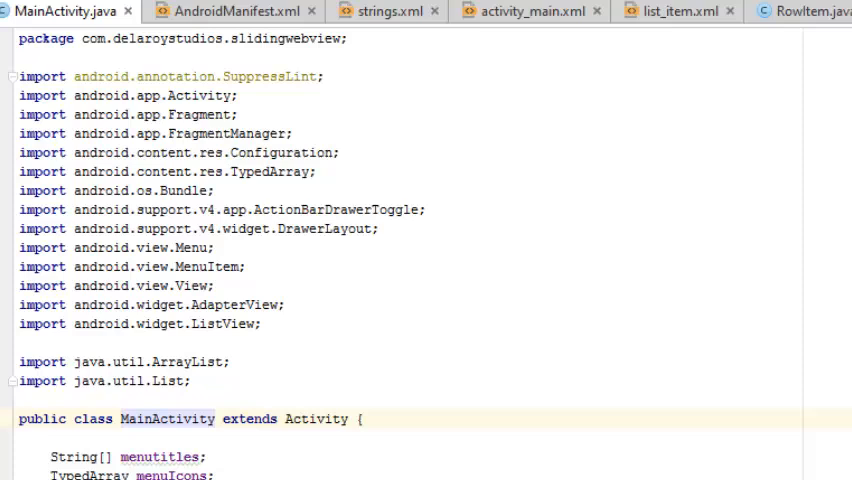
{"action": "scroll", "scroll_direction": "down", "scroll_amount": 3}
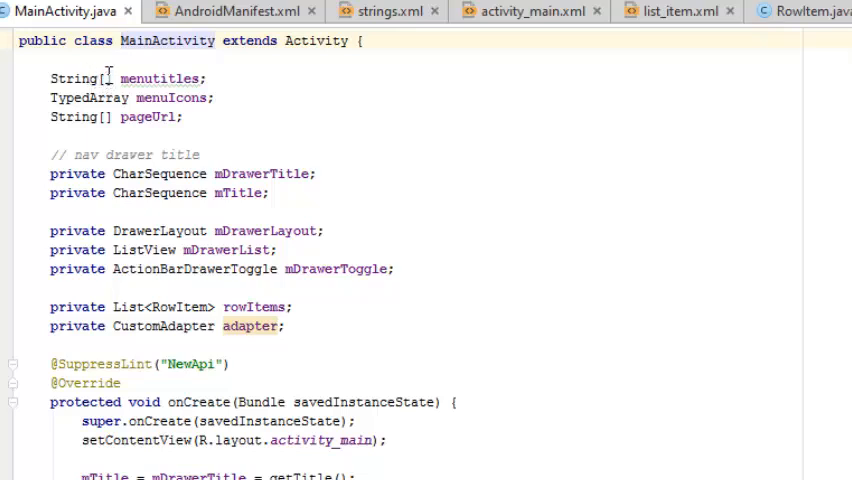
{"action": "mouse_move", "coordinate": [224, 84]}
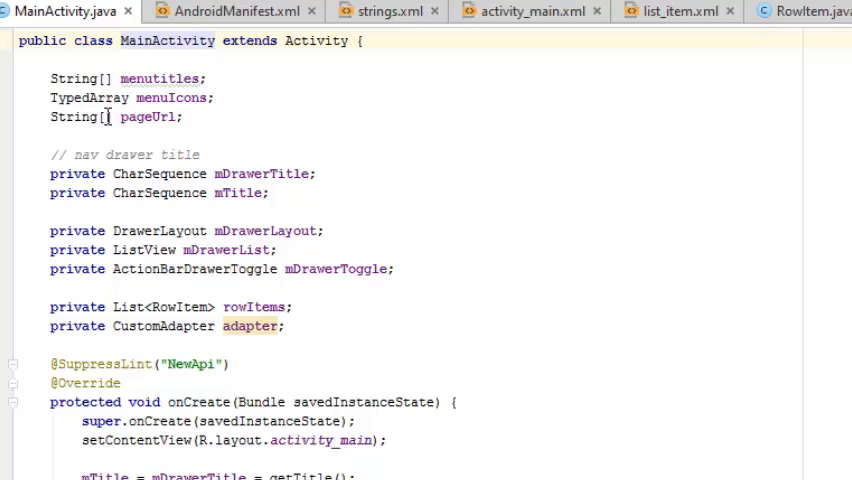
{"action": "mouse_move", "coordinate": [275, 107]}
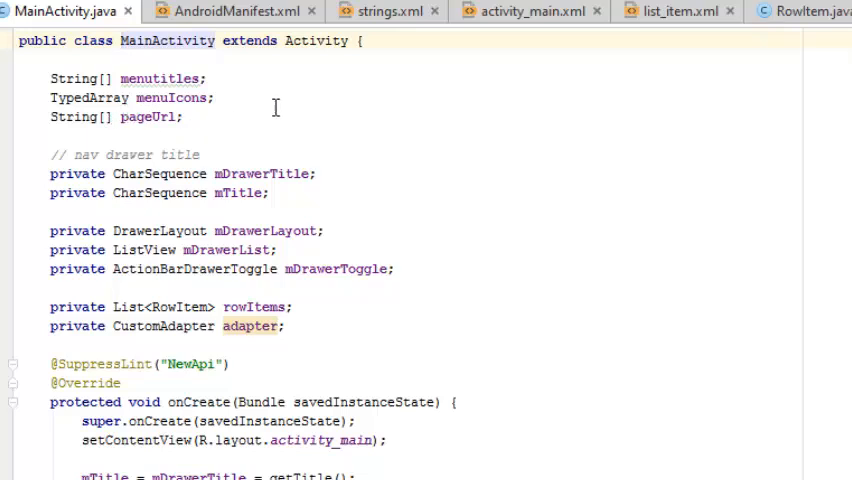
{"action": "mouse_move", "coordinate": [540, 238]}
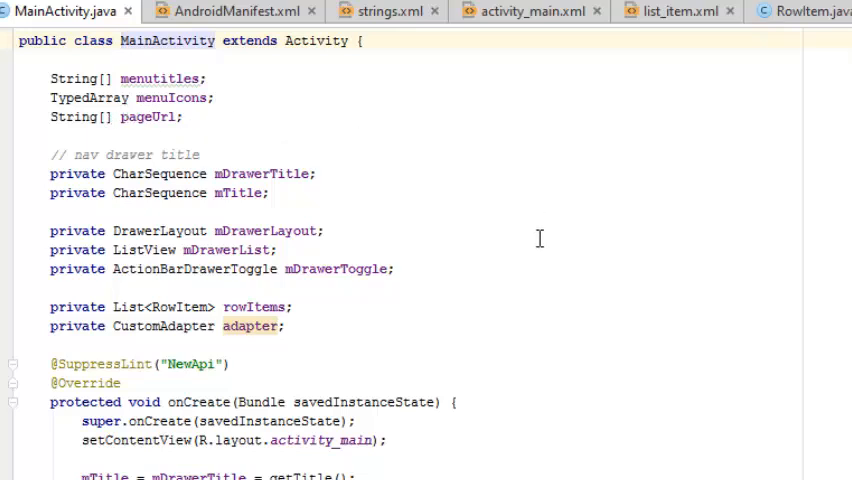
{"action": "mouse_move", "coordinate": [333, 197]}
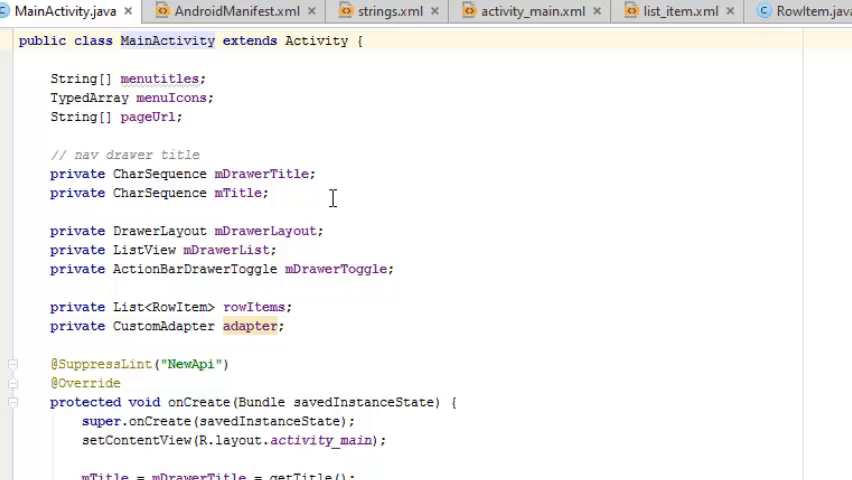
{"action": "mouse_move", "coordinate": [494, 283]}
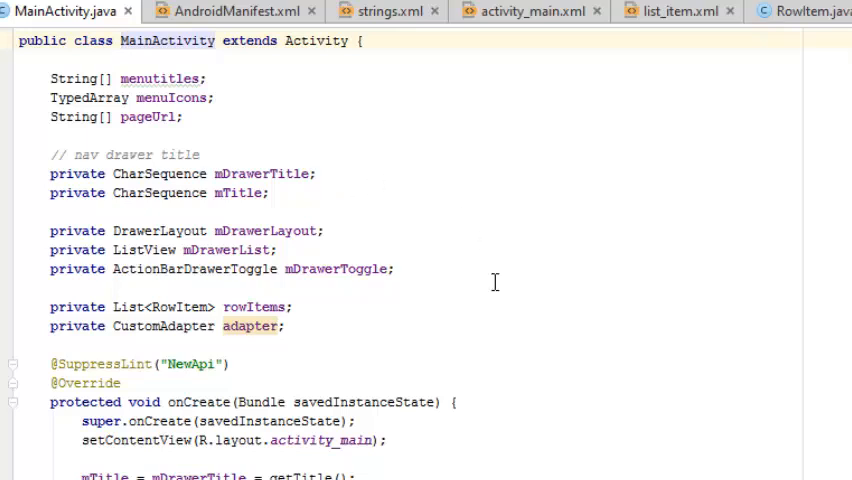
{"action": "mouse_move", "coordinate": [508, 281]}
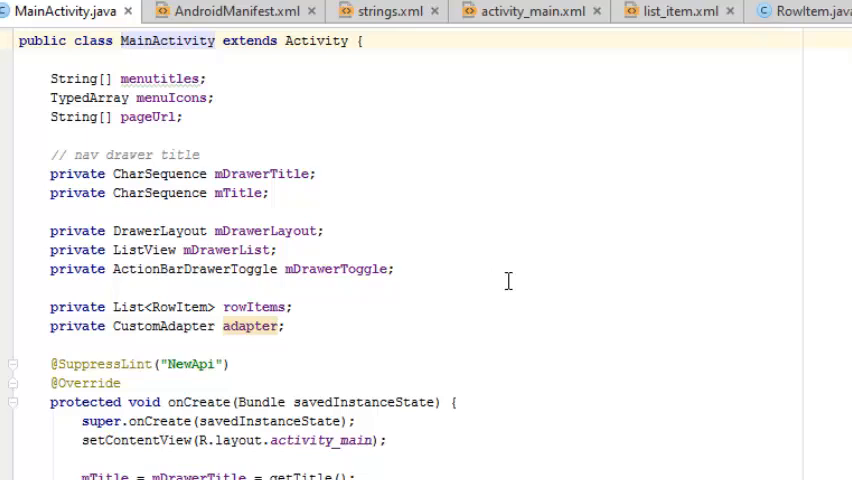
{"action": "mouse_move", "coordinate": [508, 281]}
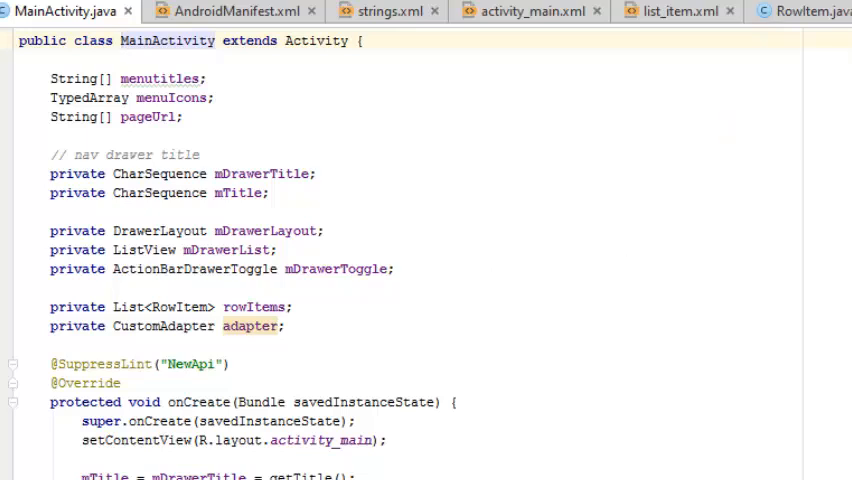
{"action": "scroll", "scroll_direction": "down", "scroll_amount": 3}
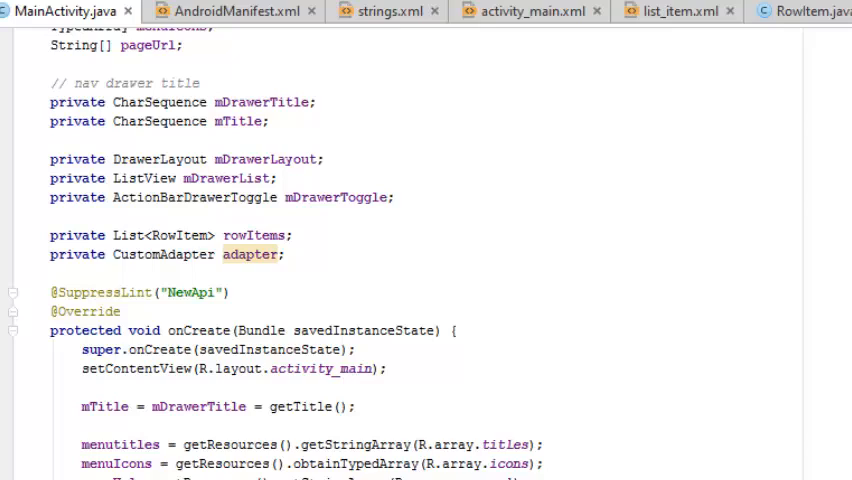
{"action": "mouse_move", "coordinate": [753, 241]}
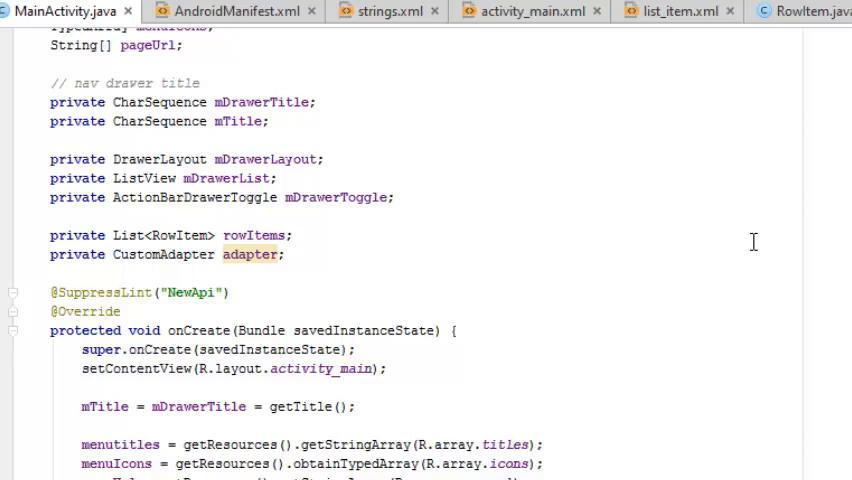
{"action": "mouse_move", "coordinate": [453, 290]}
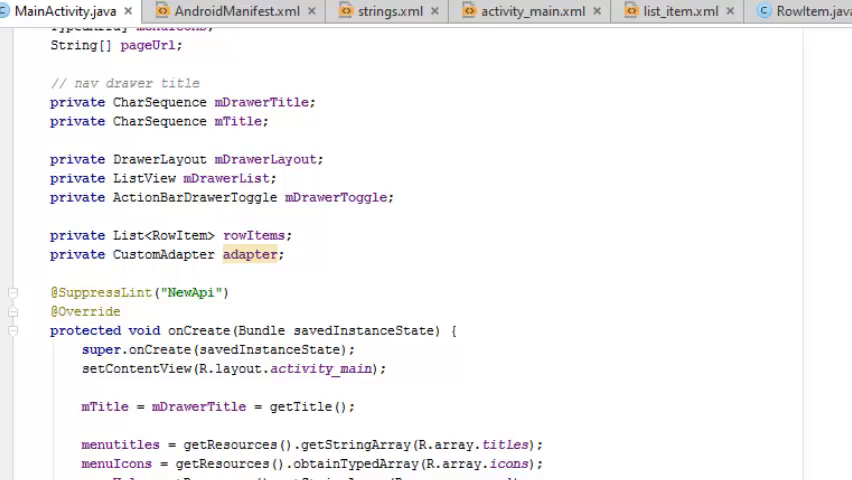
{"action": "scroll", "scroll_direction": "down", "scroll_amount": 3}
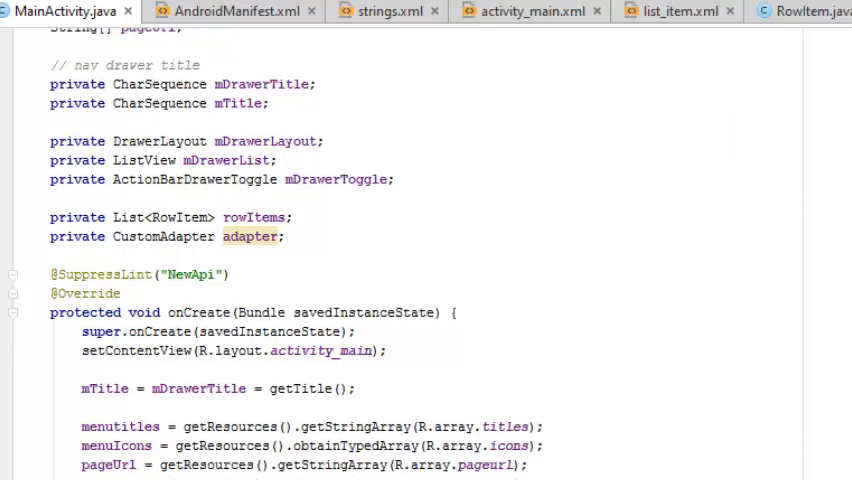
{"action": "scroll", "scroll_direction": "down", "scroll_amount": 3}
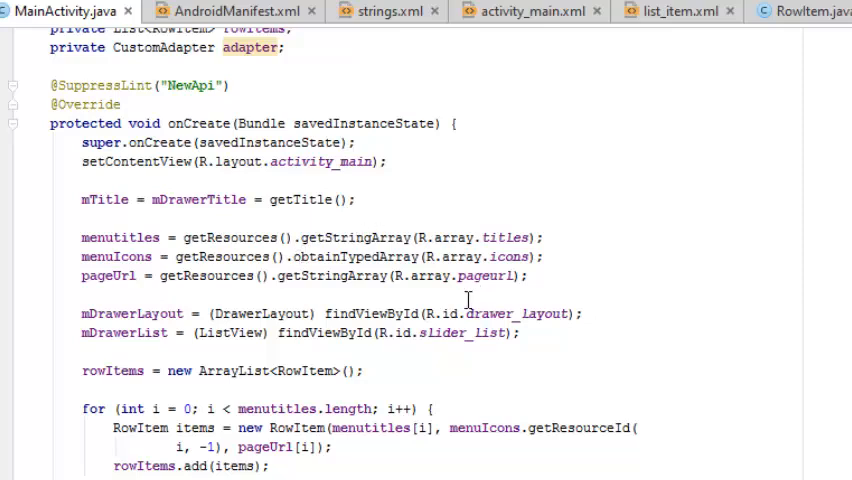
{"action": "mouse_move", "coordinate": [143, 281]}
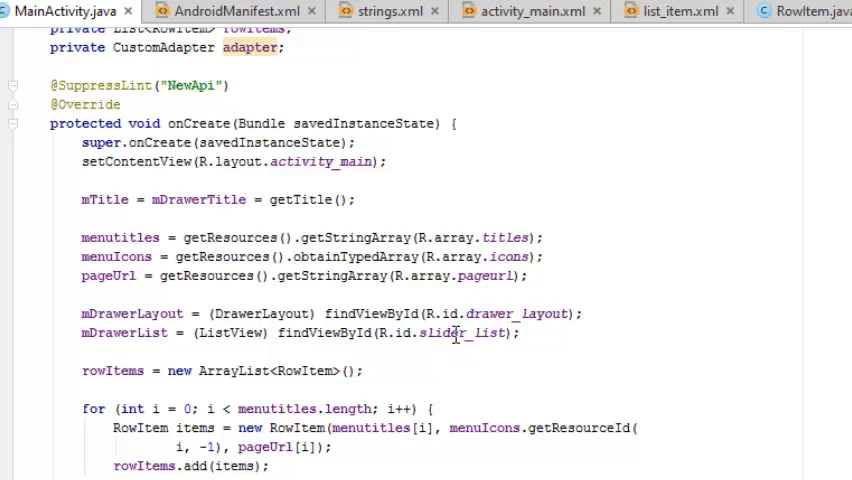
{"action": "mouse_move", "coordinate": [622, 349]}
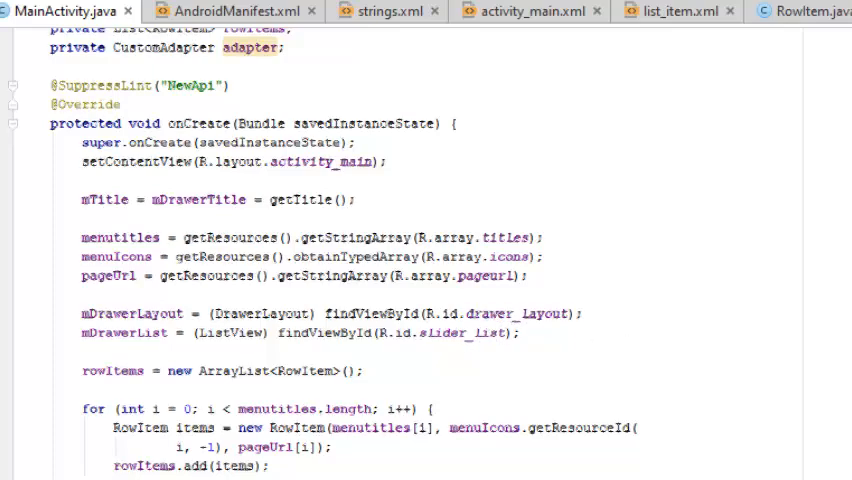
{"action": "scroll", "scroll_direction": "down", "scroll_amount": 3}
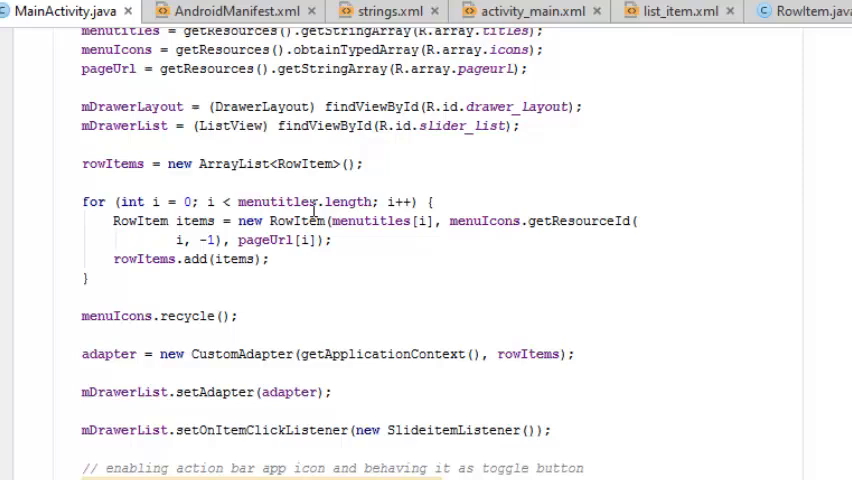
{"action": "mouse_move", "coordinate": [335, 289]}
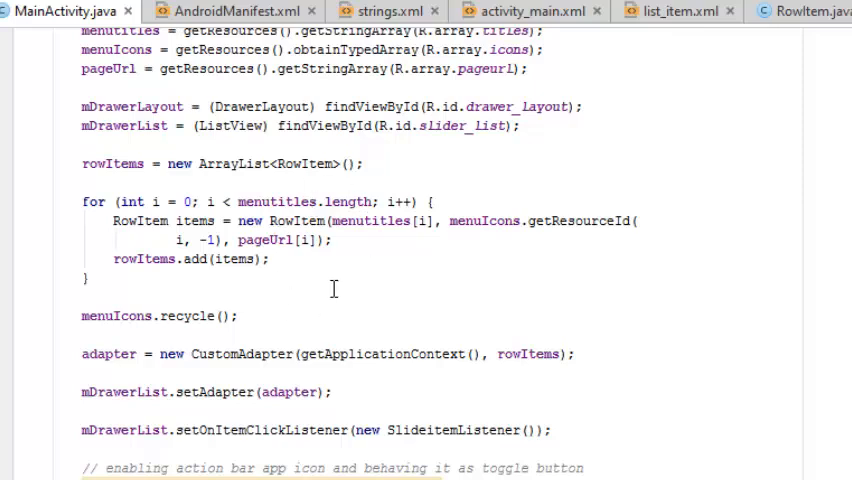
{"action": "mouse_move", "coordinate": [540, 154]}
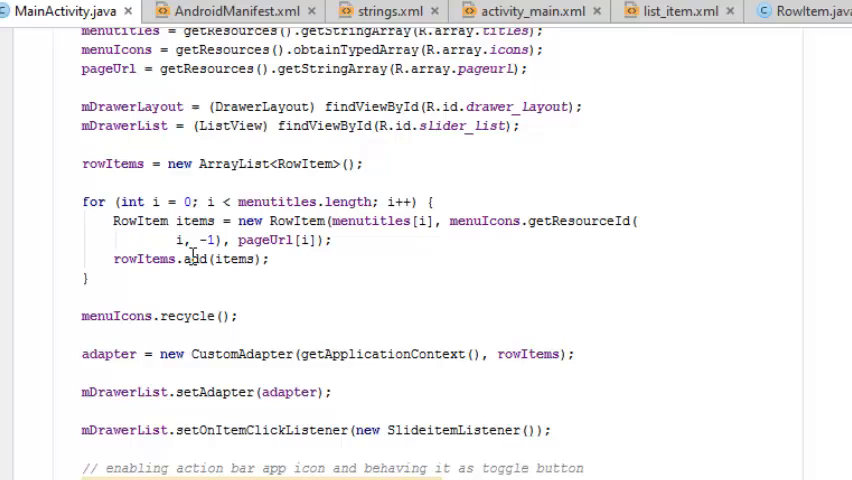
{"action": "mouse_move", "coordinate": [415, 226]}
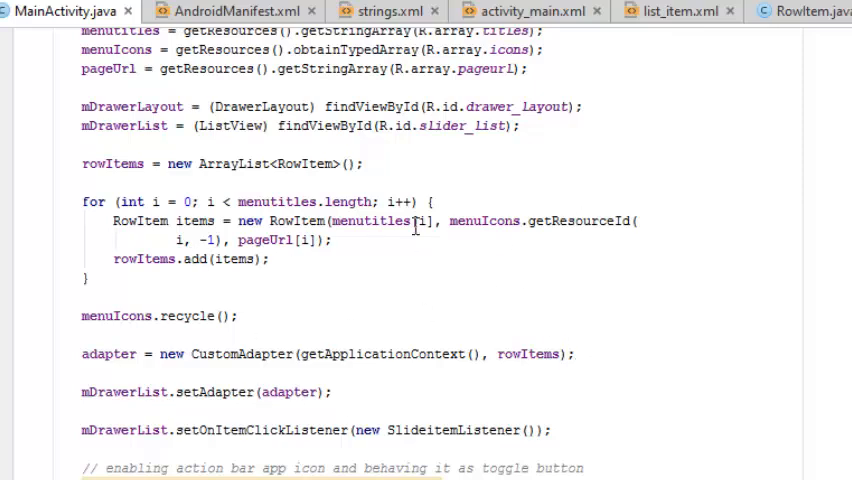
{"action": "mouse_move", "coordinate": [458, 383]}
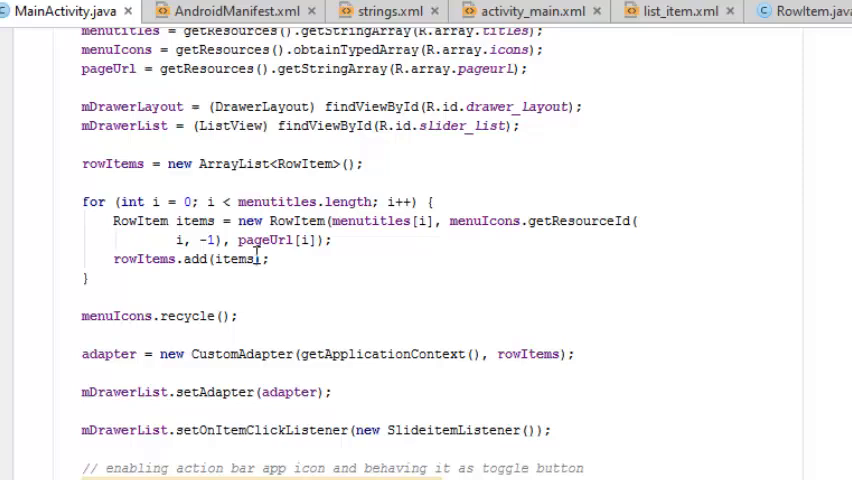
{"action": "mouse_move", "coordinate": [430, 221]}
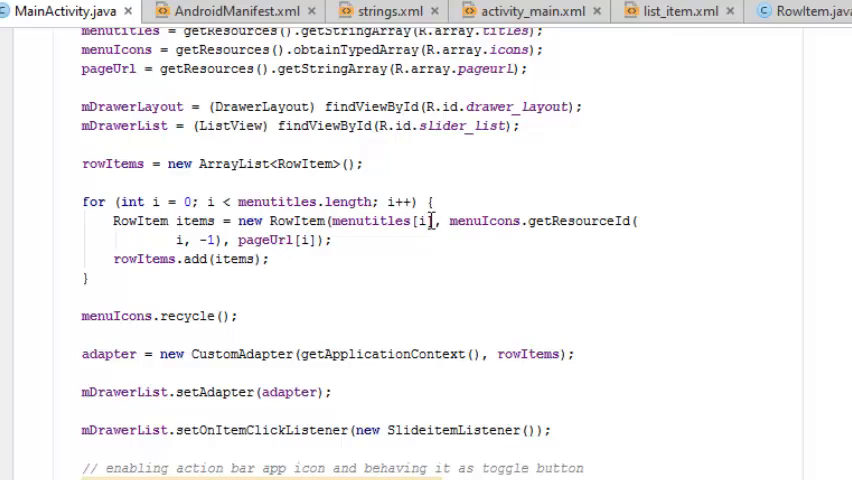
{"action": "mouse_move", "coordinate": [463, 220]}
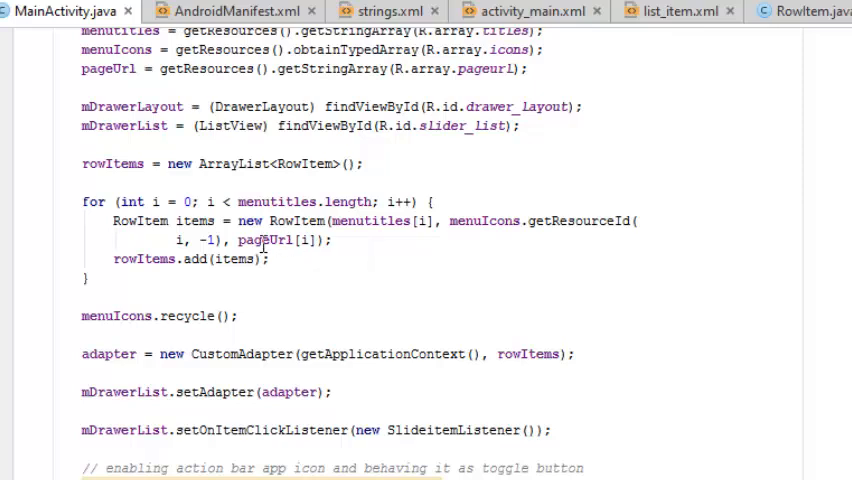
{"action": "mouse_move", "coordinate": [235, 282]}
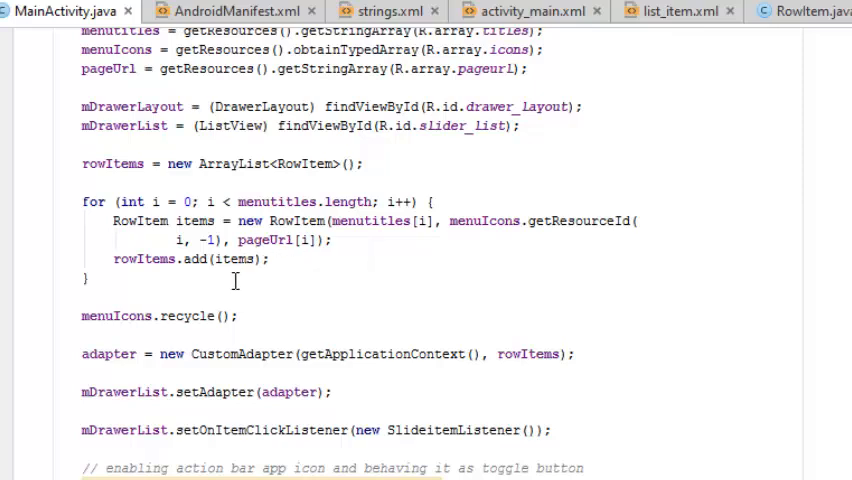
{"action": "mouse_move", "coordinate": [400, 270]}
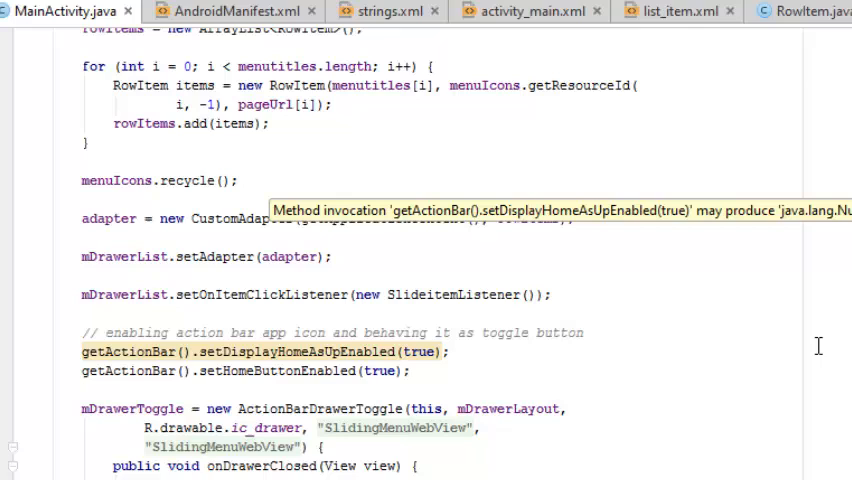
{"action": "mouse_move", "coordinate": [228, 290]}
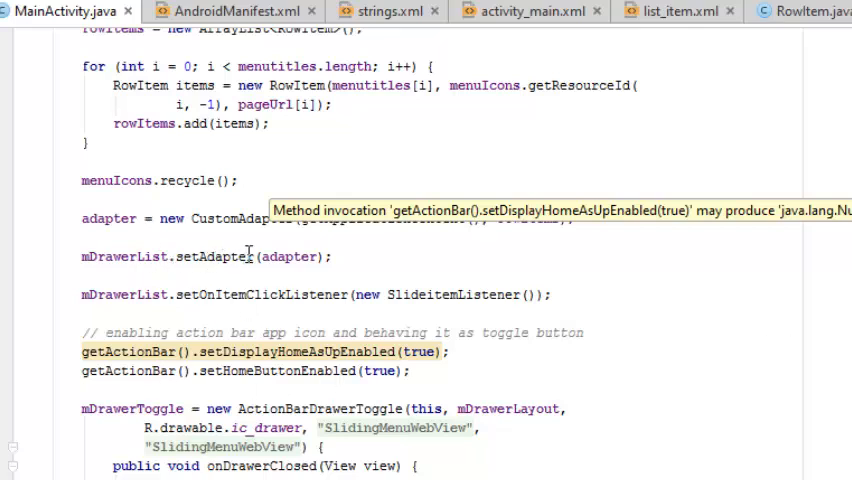
{"action": "mouse_move", "coordinate": [610, 322]}
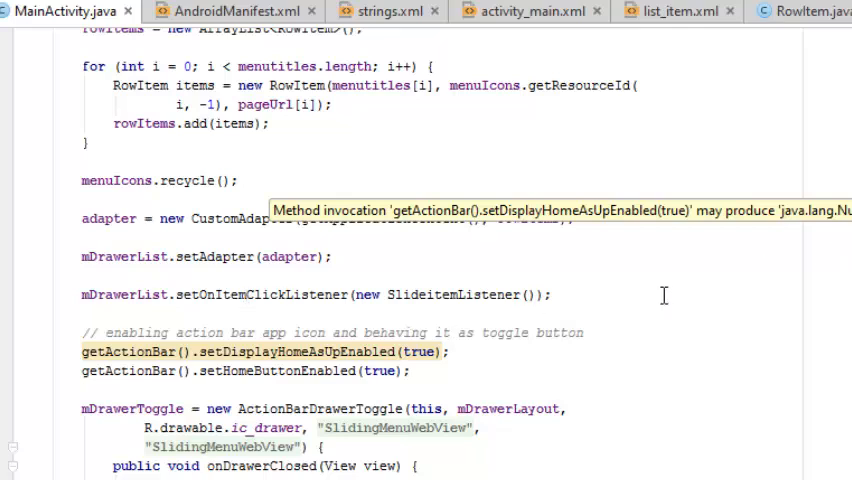
- Continue reviewing MainActivity.java further down, double-clicking a word in the code
{"action": "left_click", "coordinate": [554, 294]}
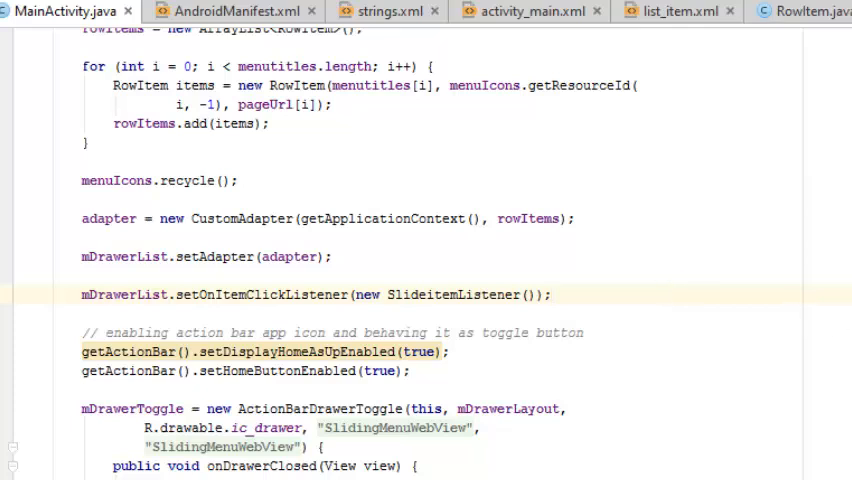
{"action": "scroll", "scroll_direction": "down", "scroll_amount": 3}
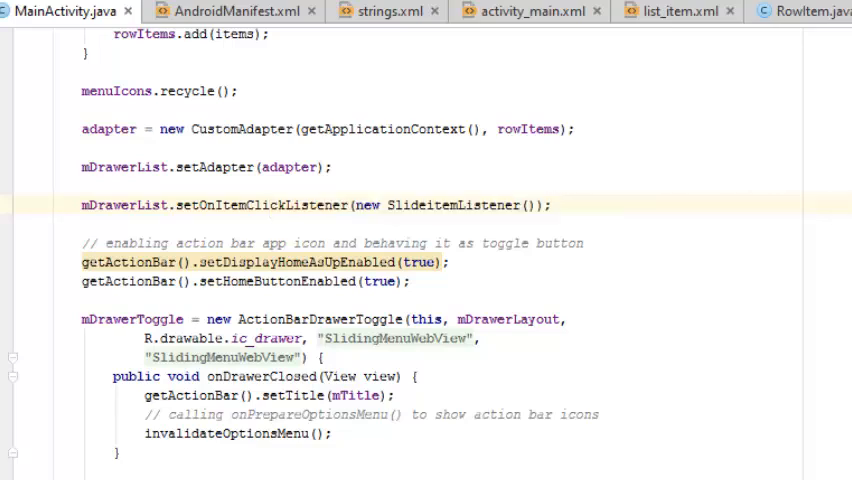
{"action": "scroll", "scroll_direction": "down", "scroll_amount": 3}
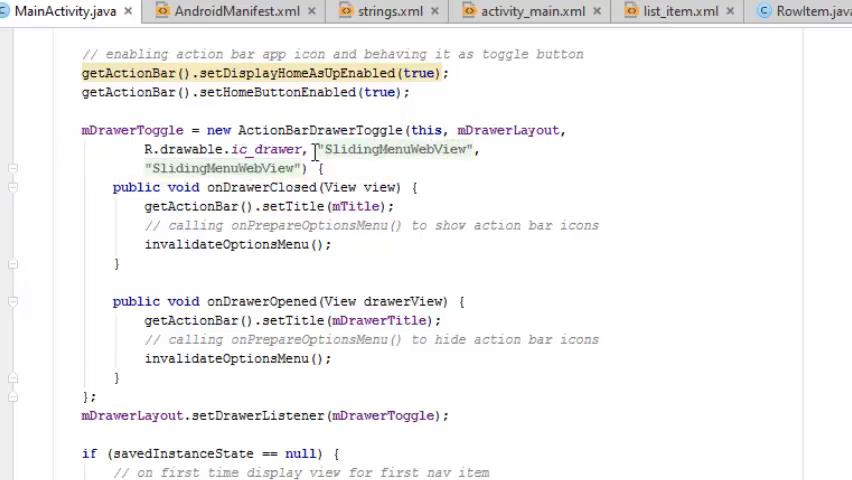
{"action": "mouse_move", "coordinate": [464, 252]}
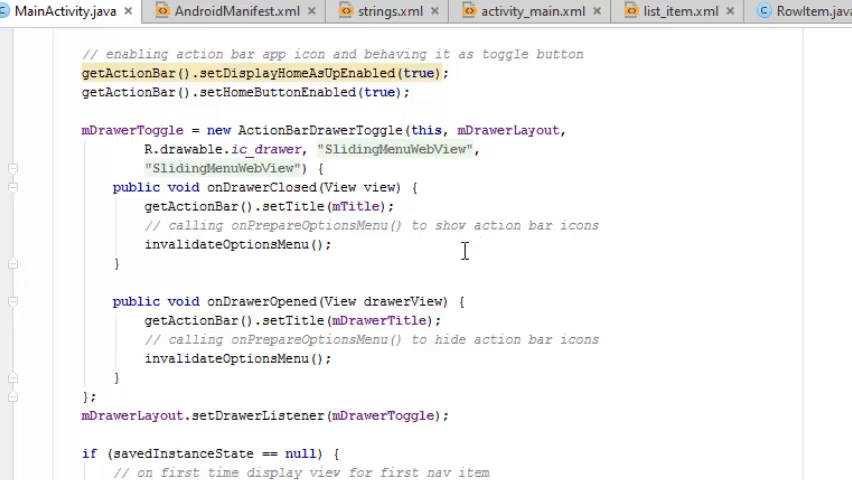
{"action": "mouse_move", "coordinate": [188, 257]}
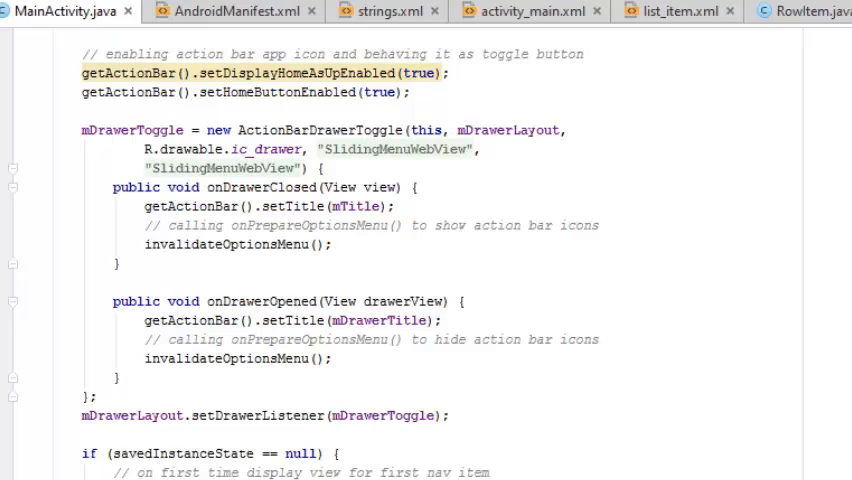
{"action": "scroll", "scroll_direction": "down", "scroll_amount": 3}
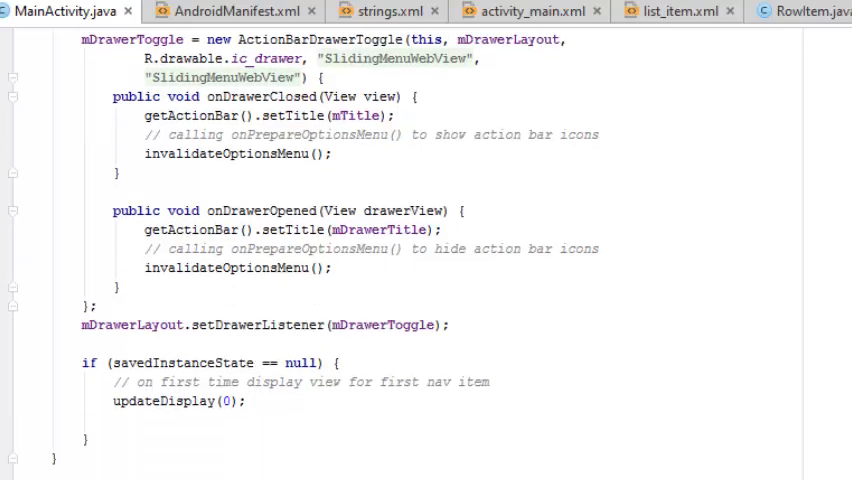
{"action": "mouse_move", "coordinate": [250, 300]}
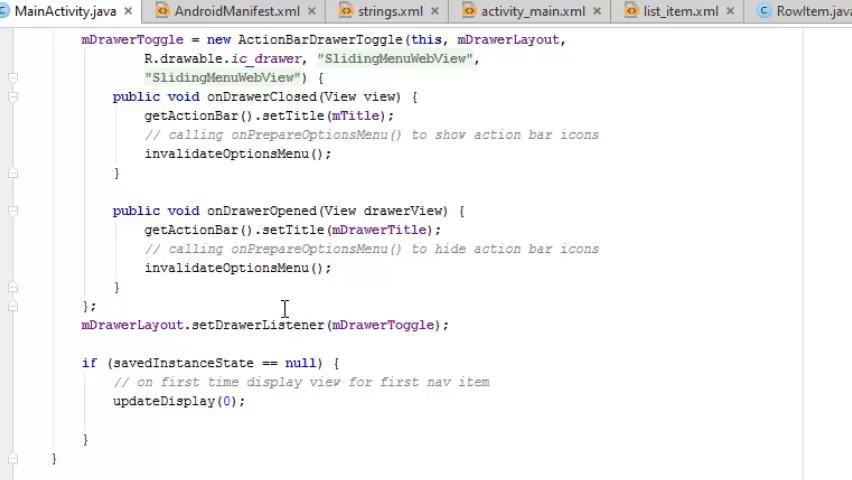
{"action": "mouse_move", "coordinate": [786, 291]}
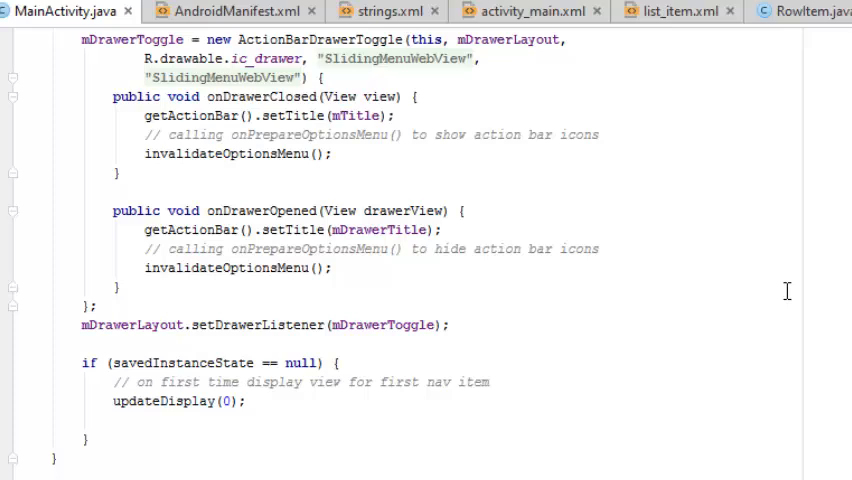
{"action": "scroll", "scroll_direction": "down", "scroll_amount": 3}
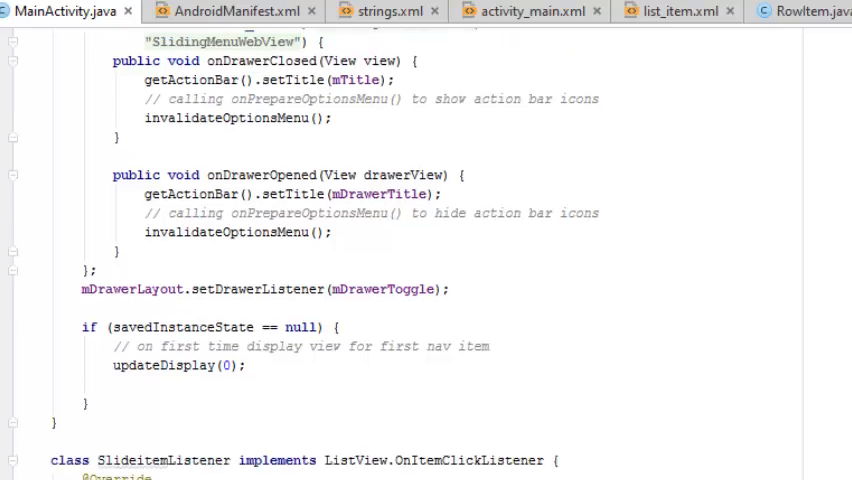
{"action": "scroll", "scroll_direction": "down", "scroll_amount": 3}
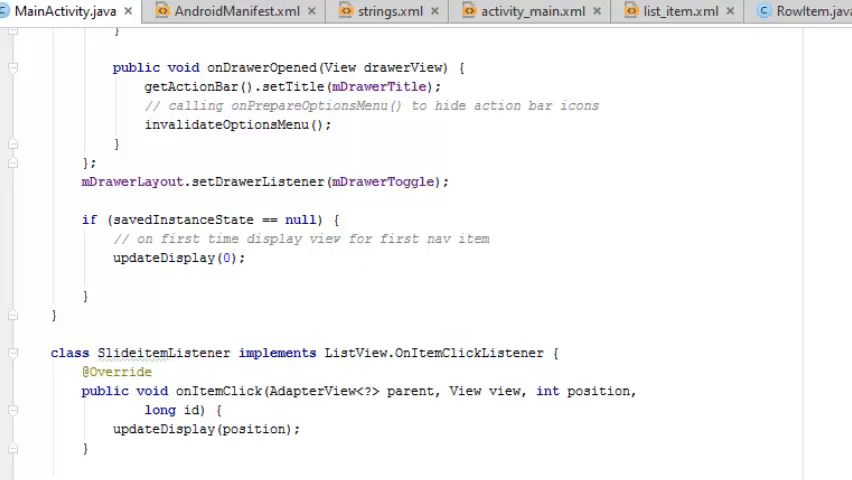
{"action": "scroll", "scroll_direction": "down", "scroll_amount": 3}
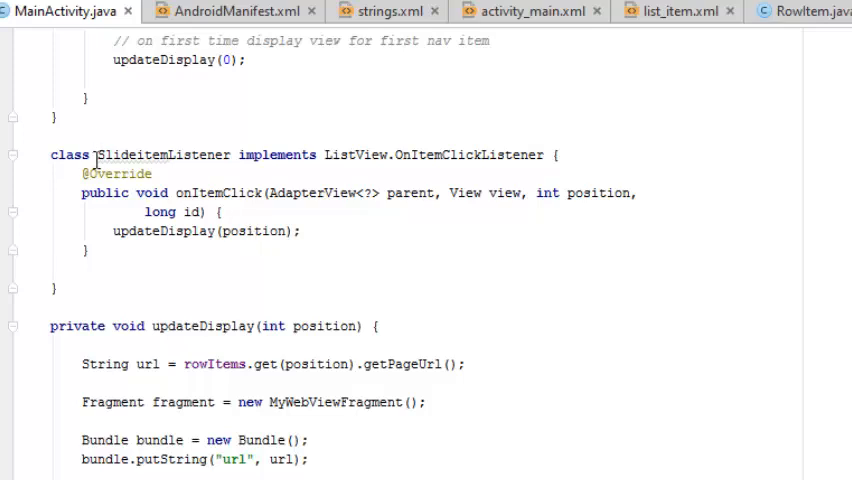
{"action": "double_click", "coordinate": [162, 154]}
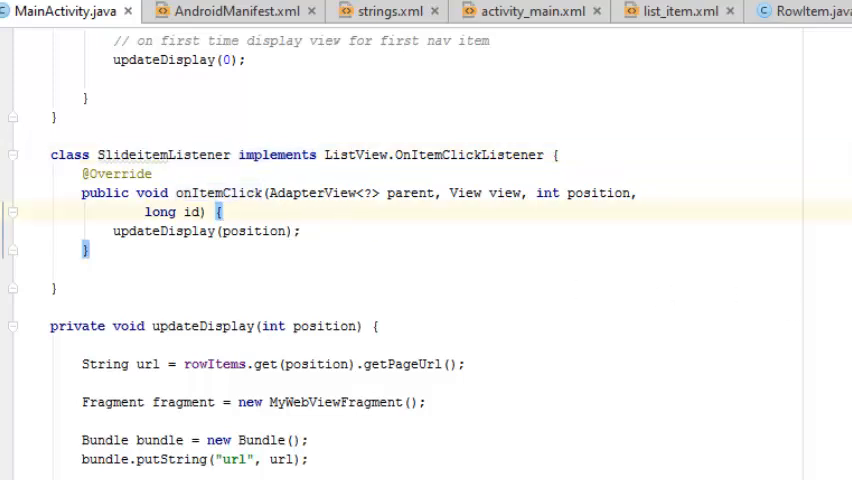
{"action": "scroll", "scroll_direction": "down", "scroll_amount": 3}
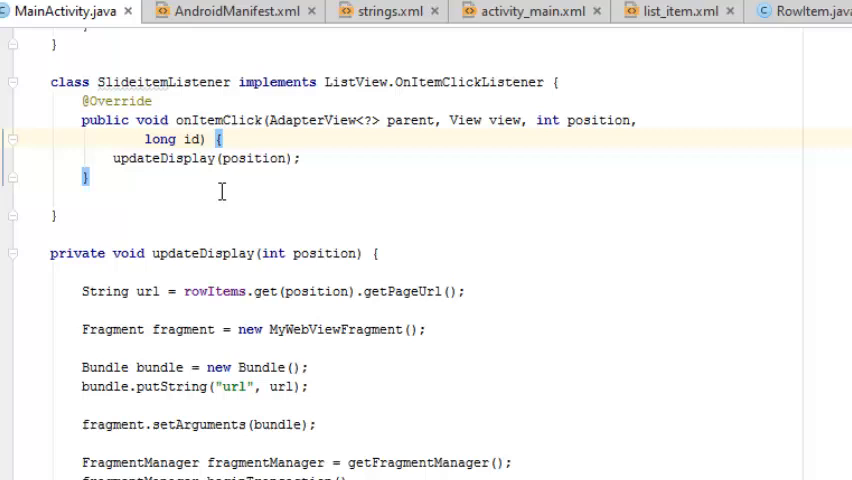
{"action": "mouse_move", "coordinate": [516, 355]}
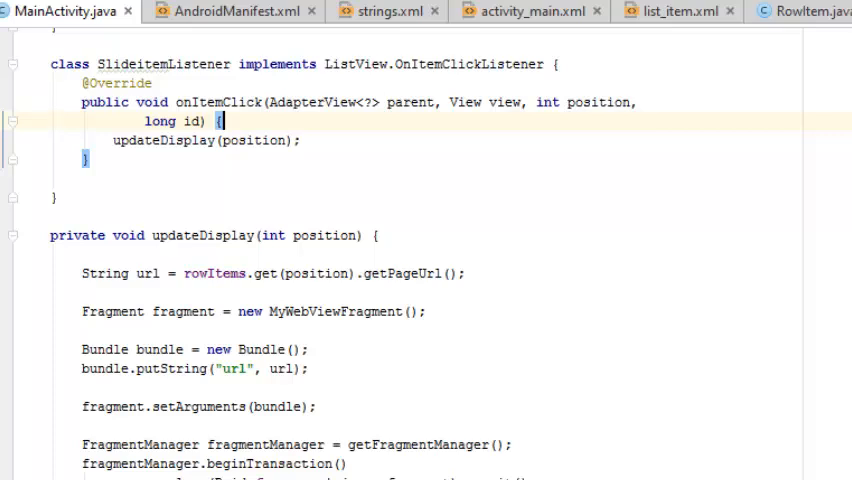
- Highlight the whole updateDisplay method to point it out, then keep reading
{"action": "left_click_drag", "start_coordinate": [50, 235], "coordinate": [130, 444]}
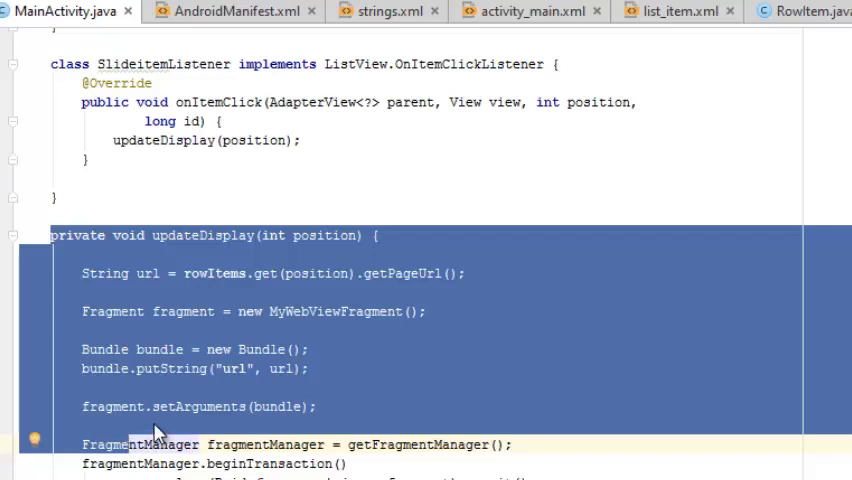
{"action": "left_click", "coordinate": [367, 367]}
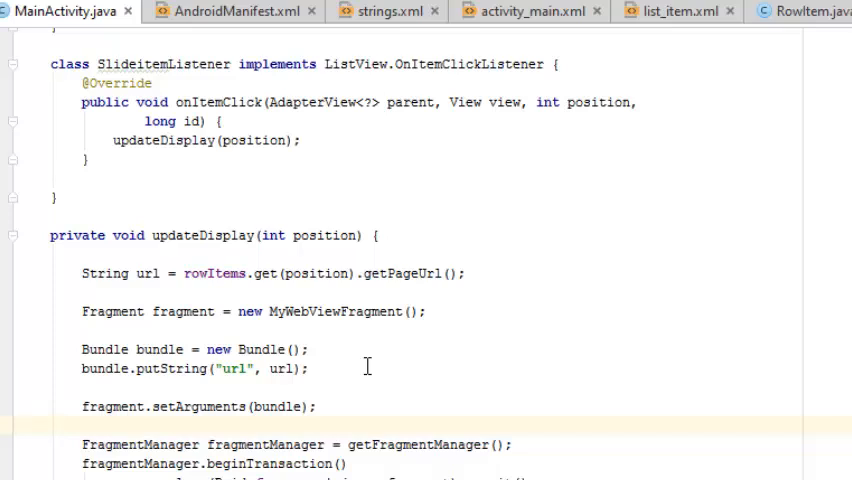
{"action": "mouse_move", "coordinate": [195, 349]}
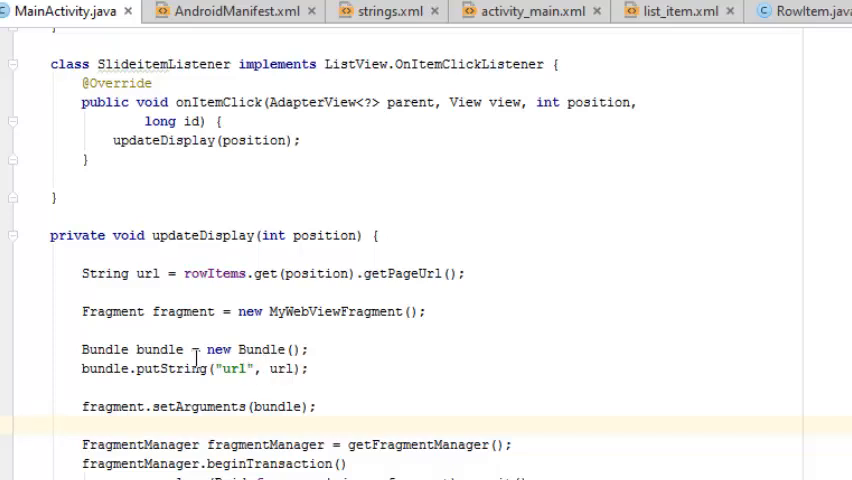
{"action": "mouse_move", "coordinate": [491, 377]}
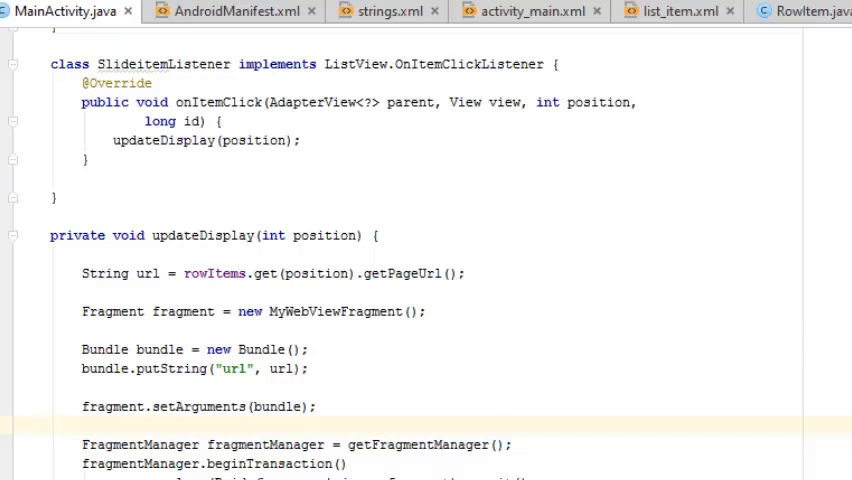
{"action": "scroll", "scroll_direction": "down", "scroll_amount": 3}
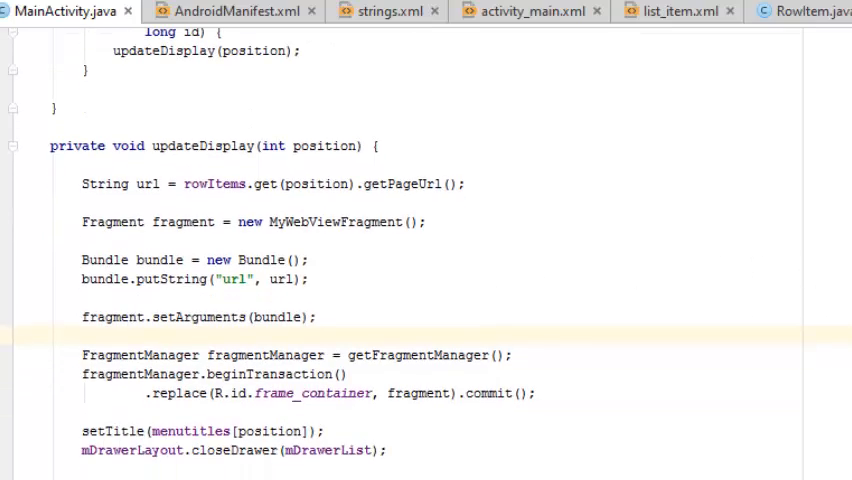
{"action": "scroll", "scroll_direction": "down", "scroll_amount": 3}
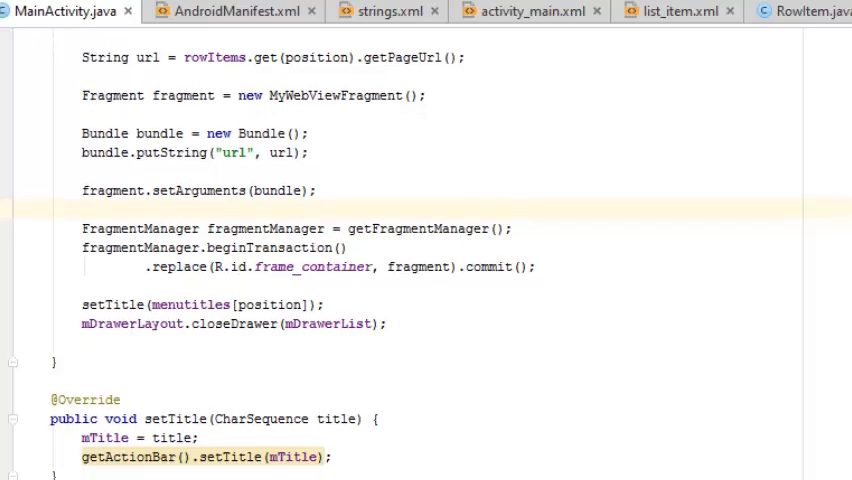
{"action": "mouse_move", "coordinate": [631, 291]}
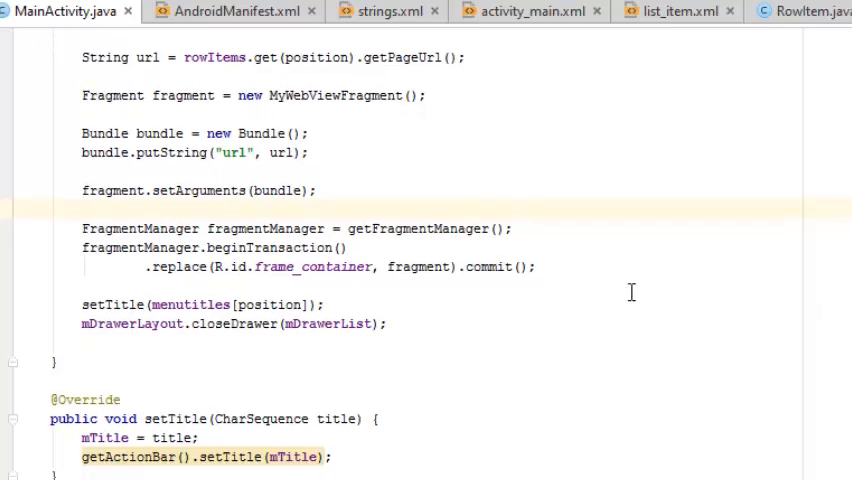
{"action": "mouse_move", "coordinate": [493, 262]}
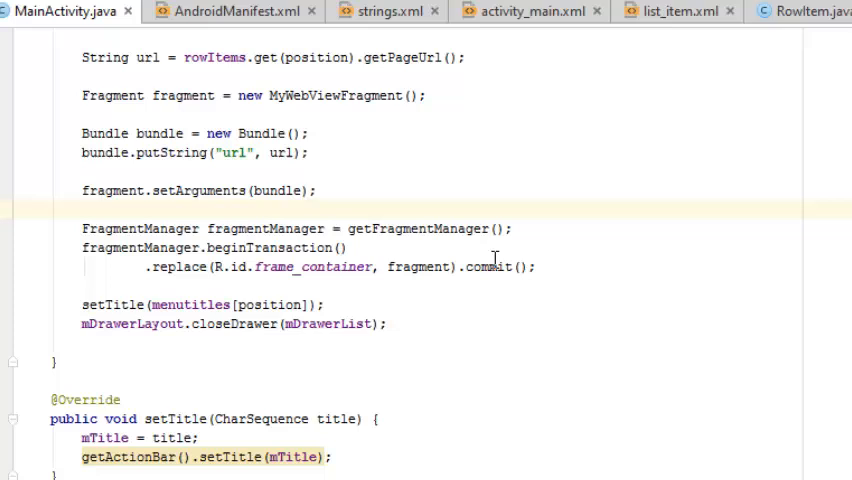
{"action": "mouse_move", "coordinate": [345, 257]}
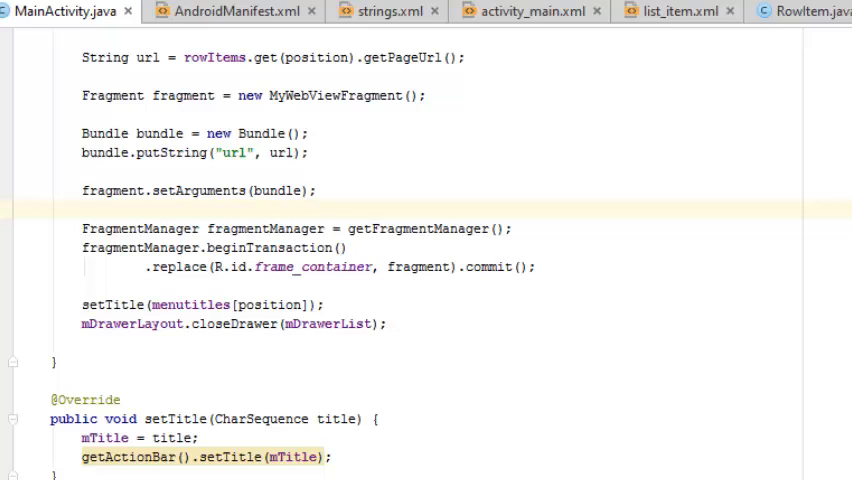
{"action": "scroll", "scroll_direction": "up", "scroll_amount": 3}
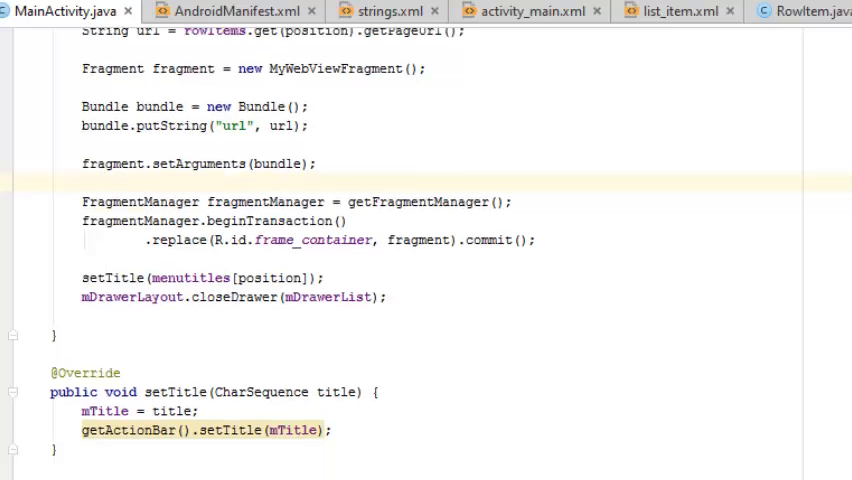
{"action": "scroll", "scroll_direction": "down", "scroll_amount": 3}
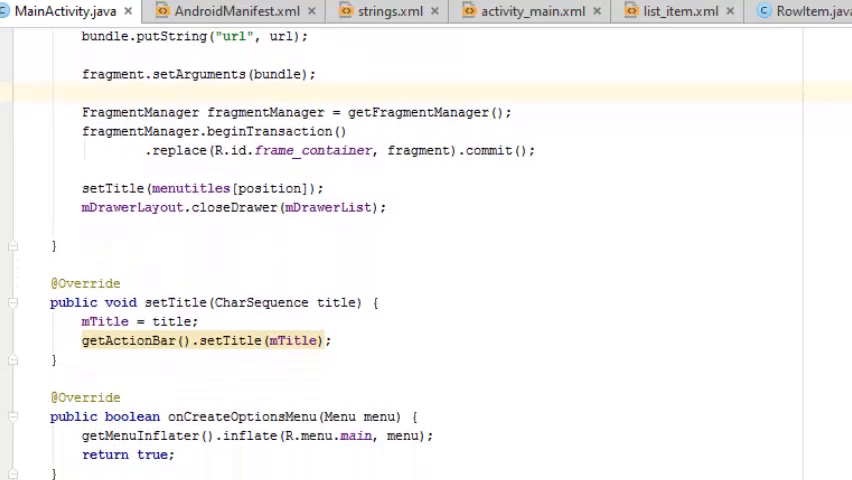
{"action": "scroll", "scroll_direction": "down", "scroll_amount": 3}
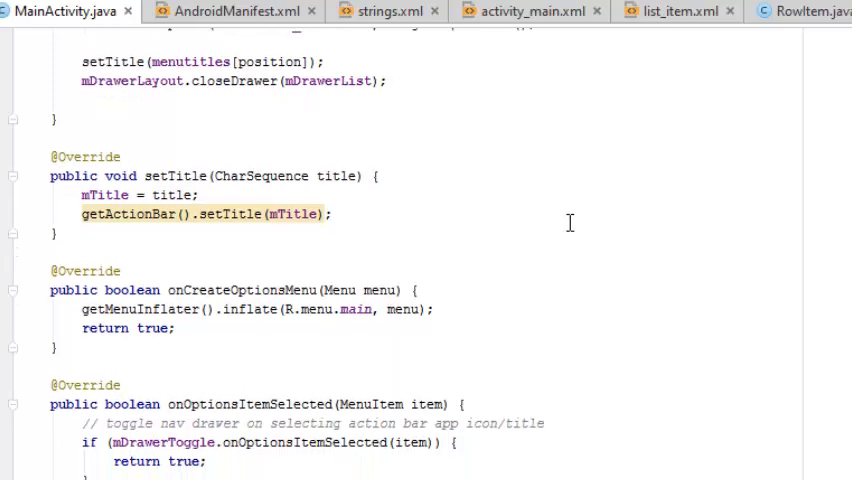
{"action": "mouse_move", "coordinate": [113, 195]}
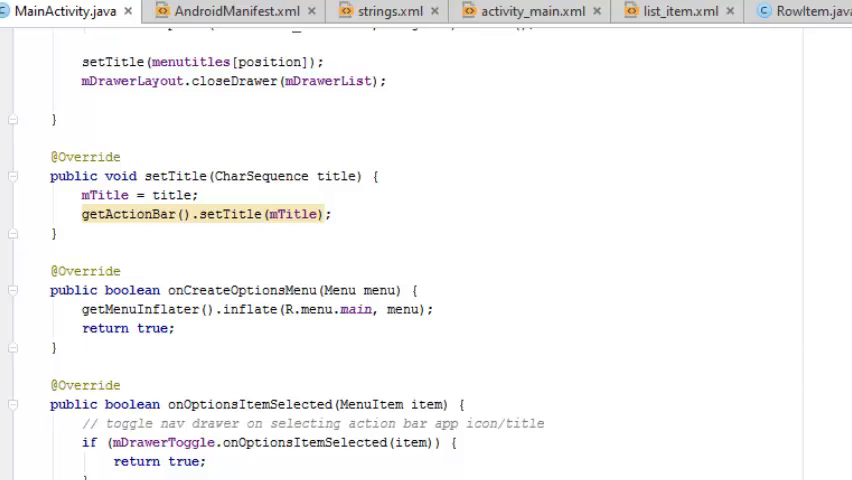
- Scroll to the end of MainActivity.java and back up
{"action": "scroll", "scroll_direction": "down", "scroll_amount": 3}
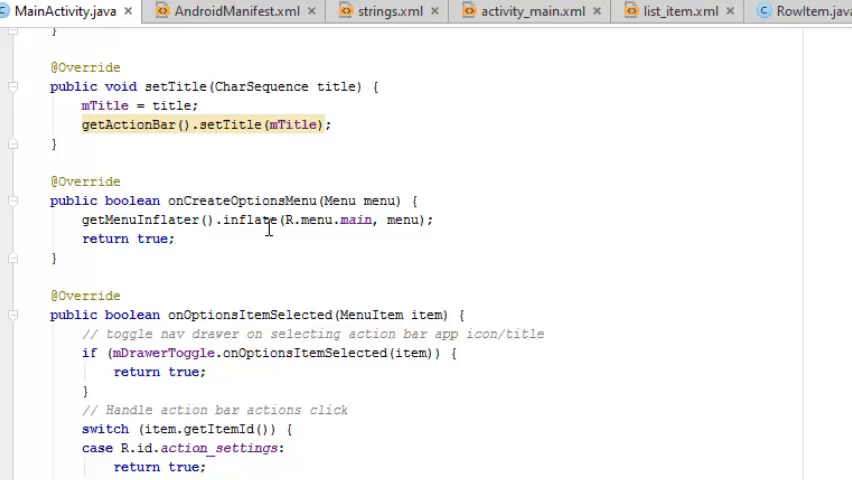
{"action": "mouse_move", "coordinate": [268, 227]}
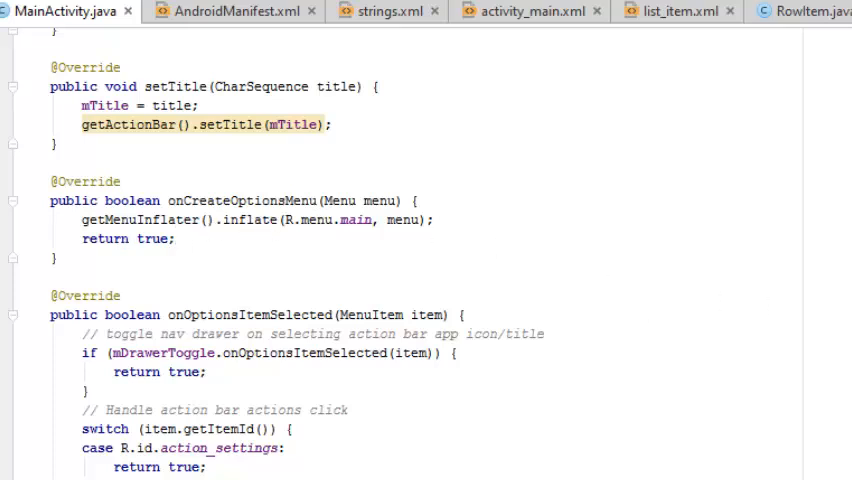
{"action": "scroll", "scroll_direction": "down", "scroll_amount": 3}
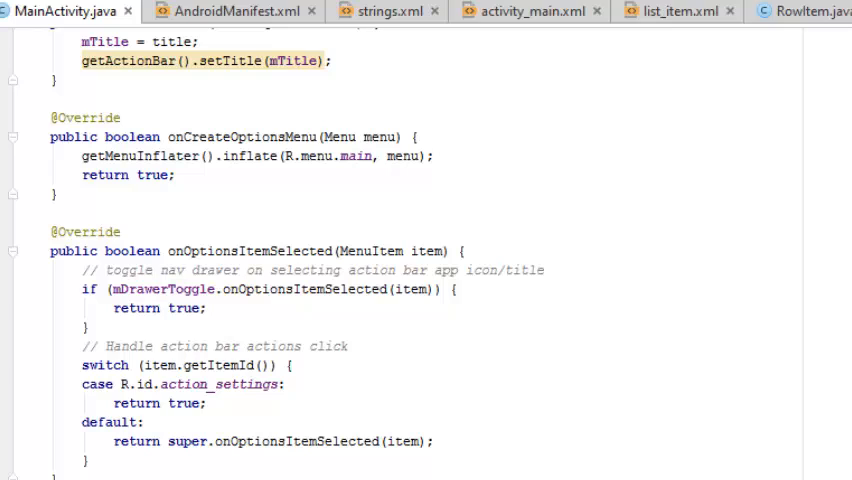
{"action": "scroll", "scroll_direction": "down", "scroll_amount": 3}
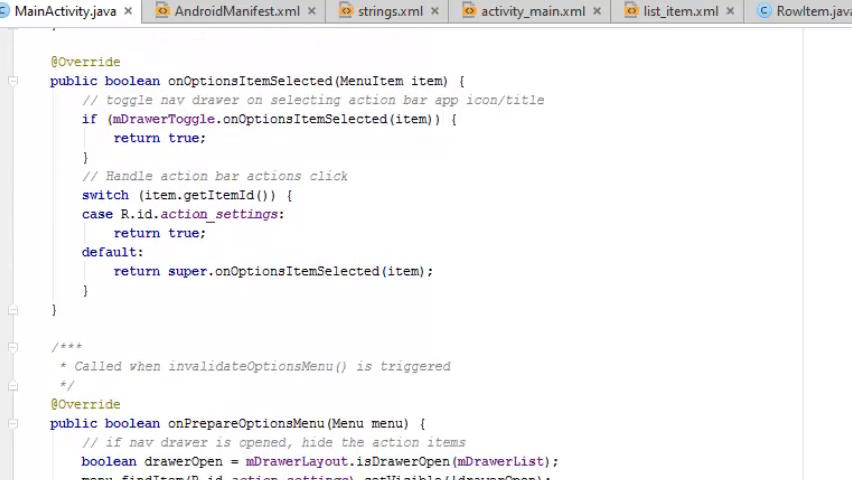
{"action": "scroll", "scroll_direction": "down", "scroll_amount": 3}
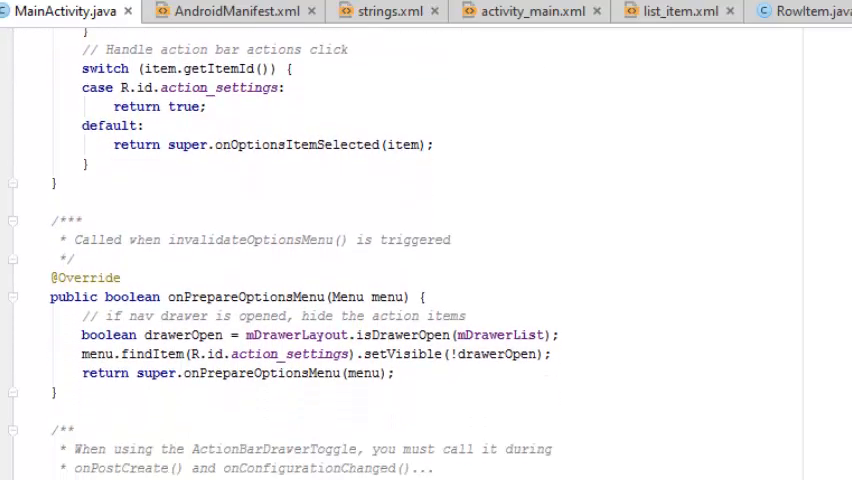
{"action": "scroll", "scroll_direction": "down", "scroll_amount": 3}
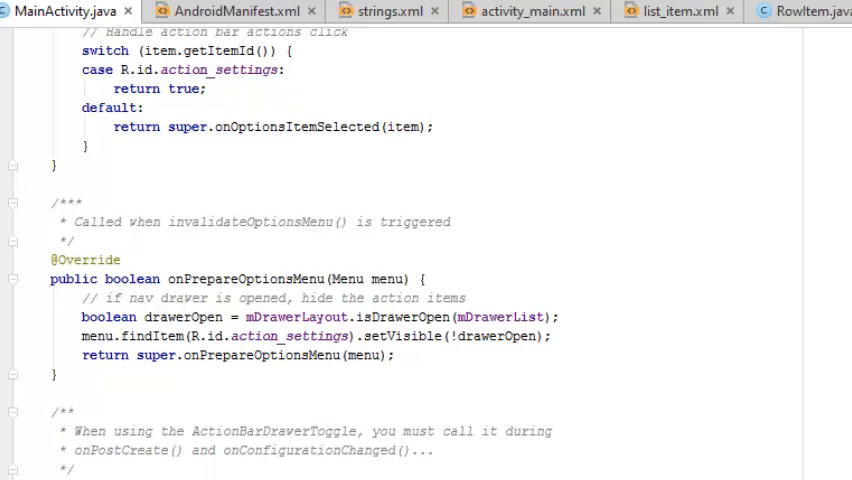
{"action": "scroll", "scroll_direction": "down", "scroll_amount": 3}
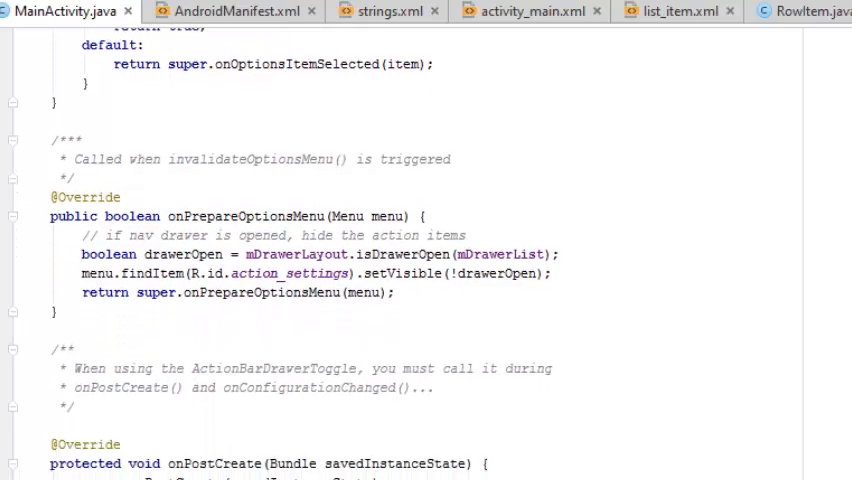
{"action": "scroll", "scroll_direction": "down", "scroll_amount": 3}
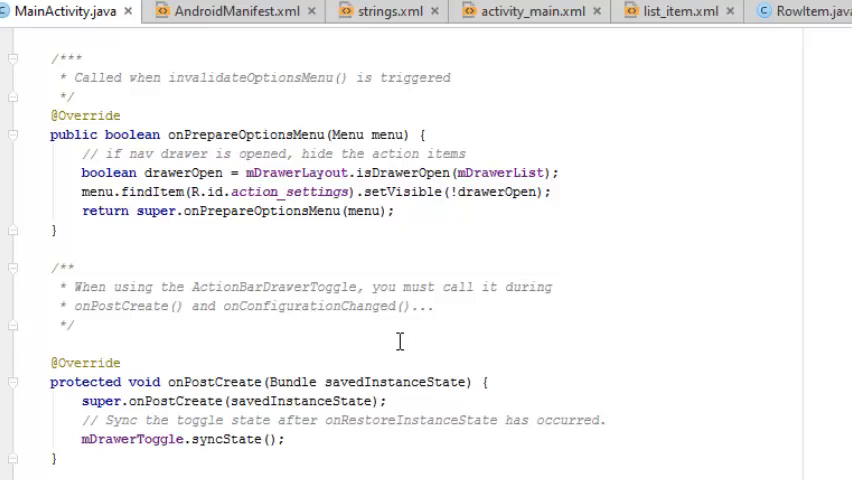
{"action": "mouse_move", "coordinate": [263, 334]}
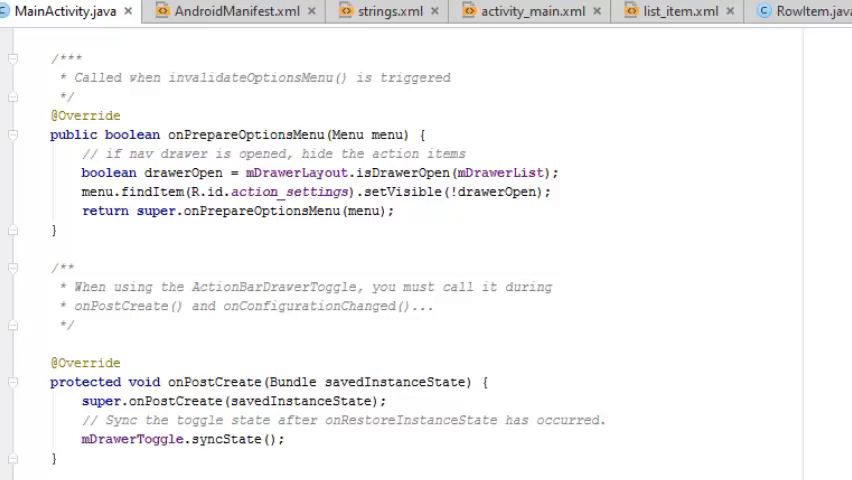
{"action": "scroll", "scroll_direction": "down", "scroll_amount": 3}
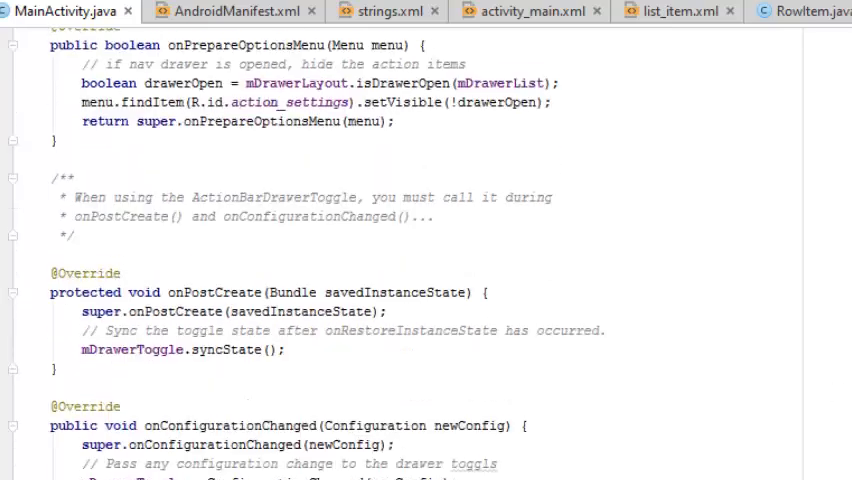
{"action": "scroll", "scroll_direction": "down", "scroll_amount": 3}
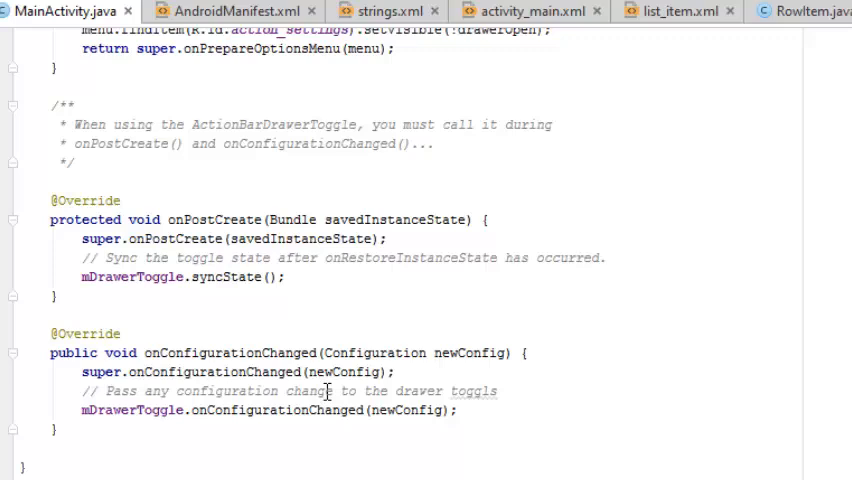
{"action": "scroll", "scroll_direction": "up", "scroll_amount": 3}
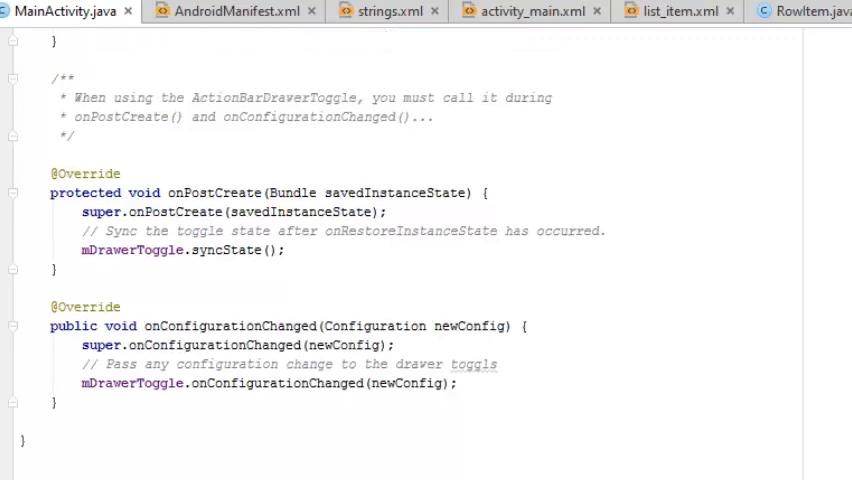
{"action": "scroll", "scroll_direction": "up", "scroll_amount": 3}
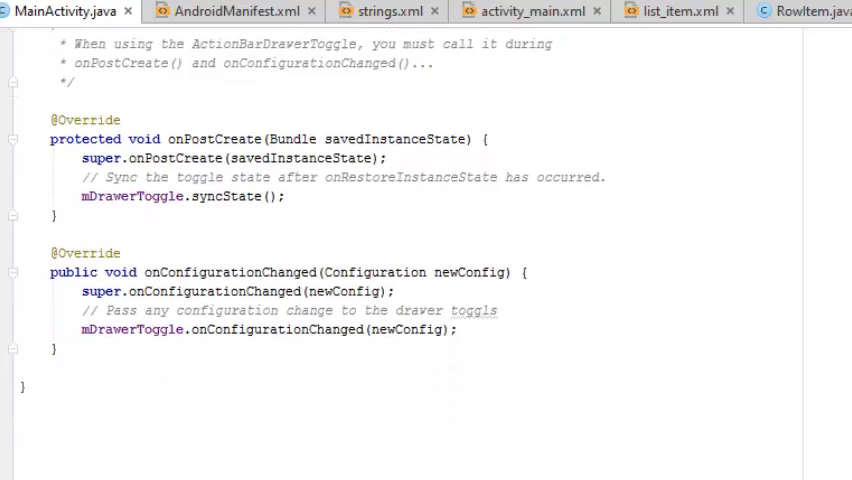
{"action": "scroll", "scroll_direction": "up", "scroll_amount": 3}
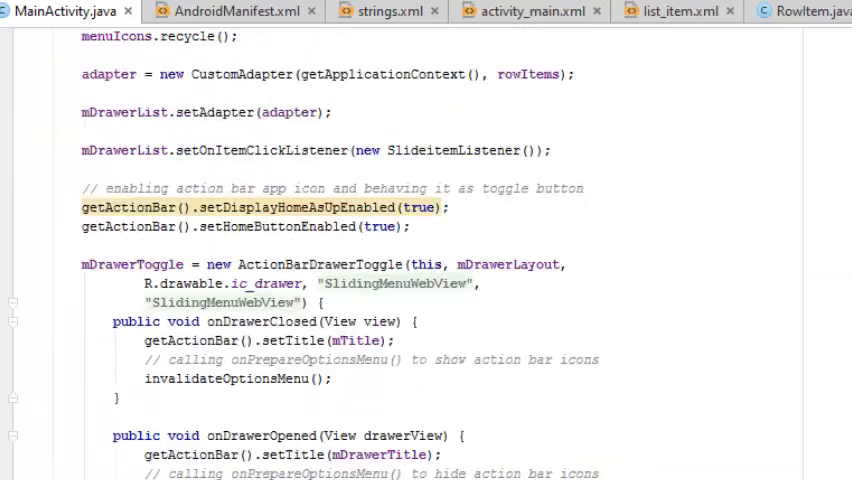
{"action": "scroll", "scroll_direction": "up", "scroll_amount": 3}
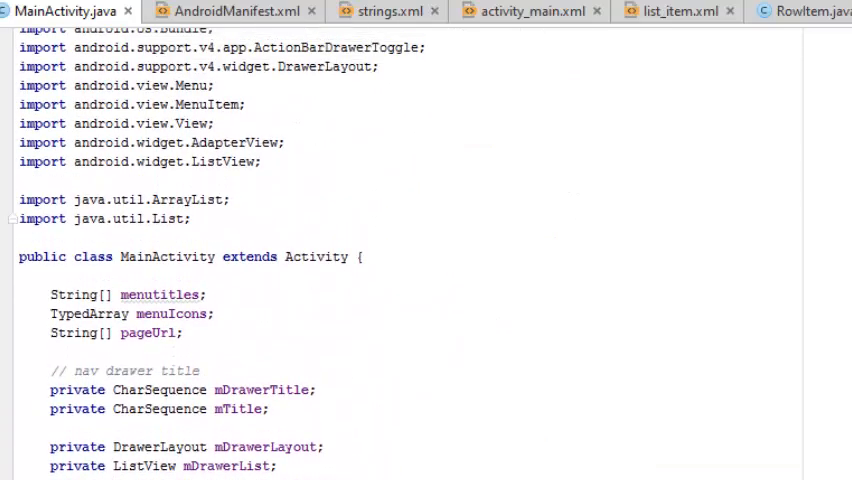
{"action": "scroll", "scroll_direction": "up", "scroll_amount": 3}
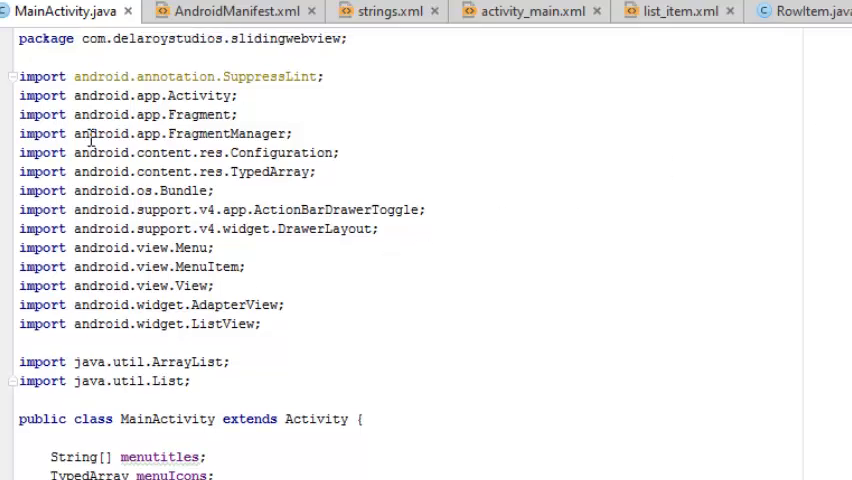
{"action": "mouse_move", "coordinate": [293, 309]}
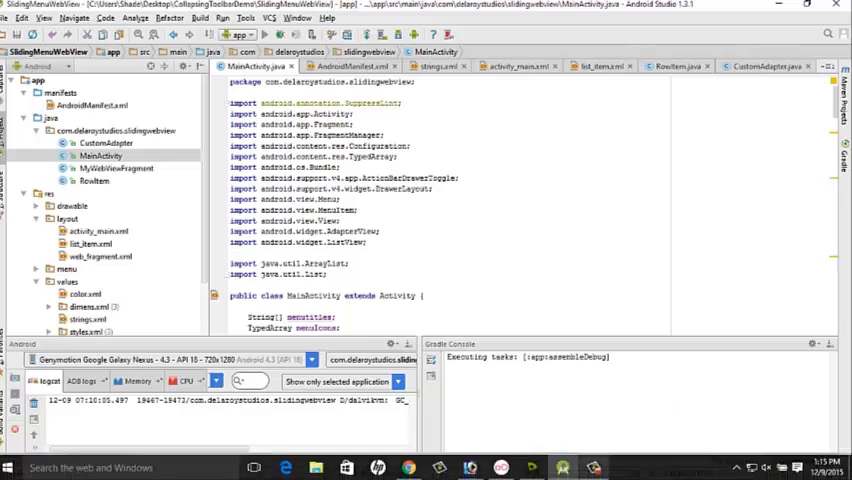
- Run 'app' on the running Genymotion Galaxy Nexus device
{"action": "left_click", "coordinate": [656, 313]}
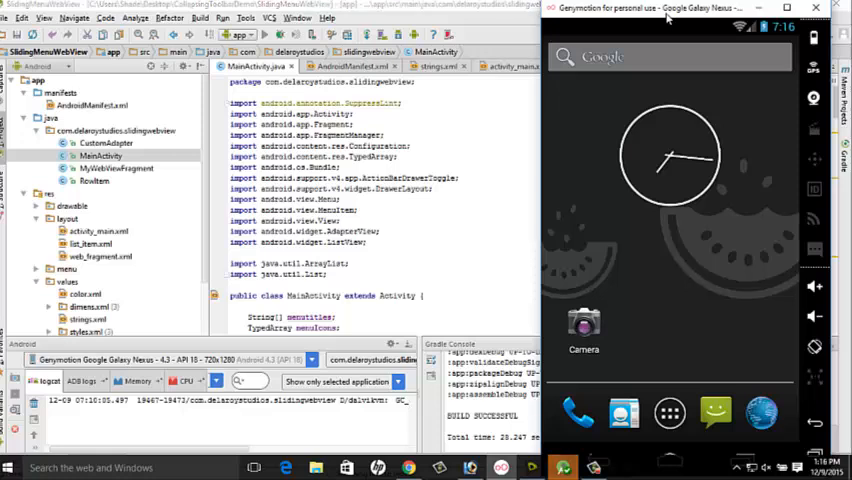
{"action": "left_click", "coordinate": [199, 17]}
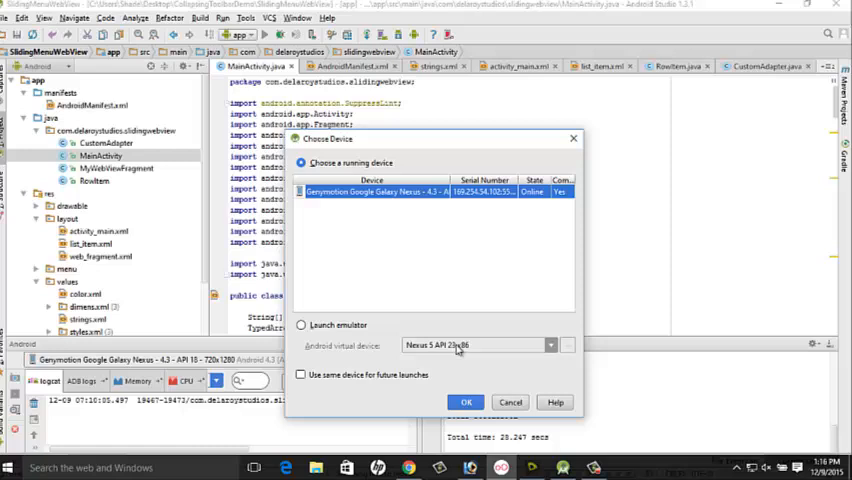
{"action": "left_click", "coordinate": [466, 401]}
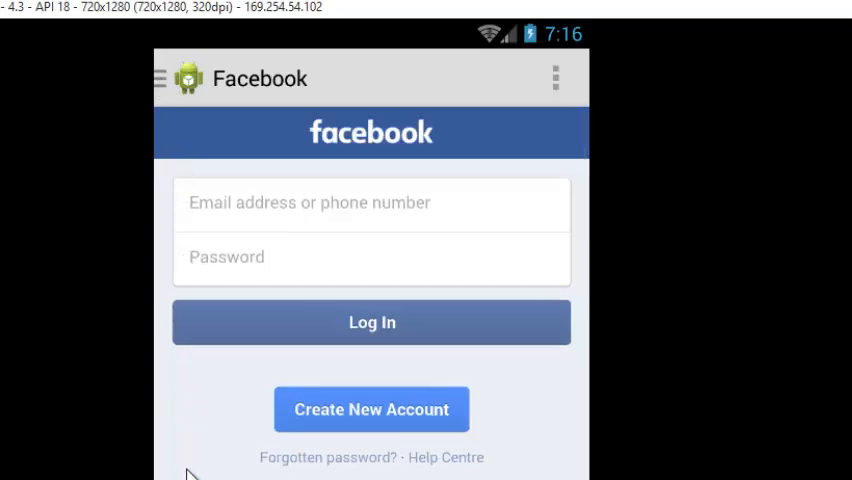
{"action": "mouse_move", "coordinate": [162, 82]}
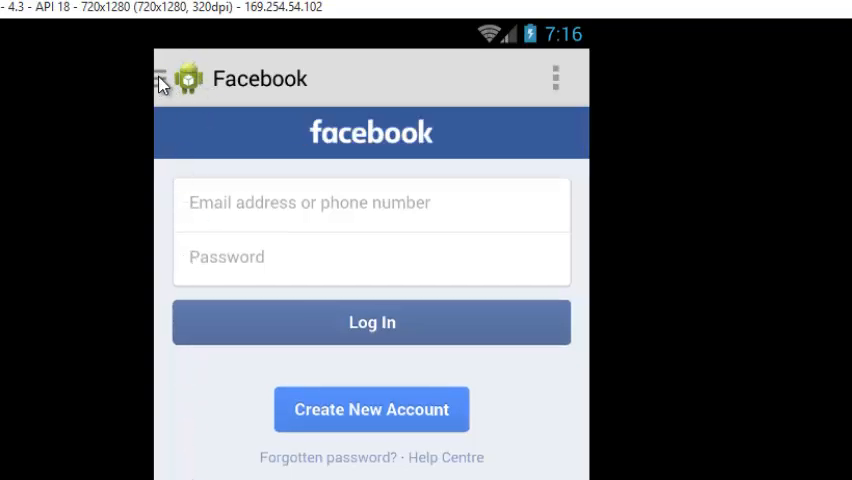
- Open the app's sliding site drawer and pick Twitter
{"action": "left_click", "coordinate": [162, 79]}
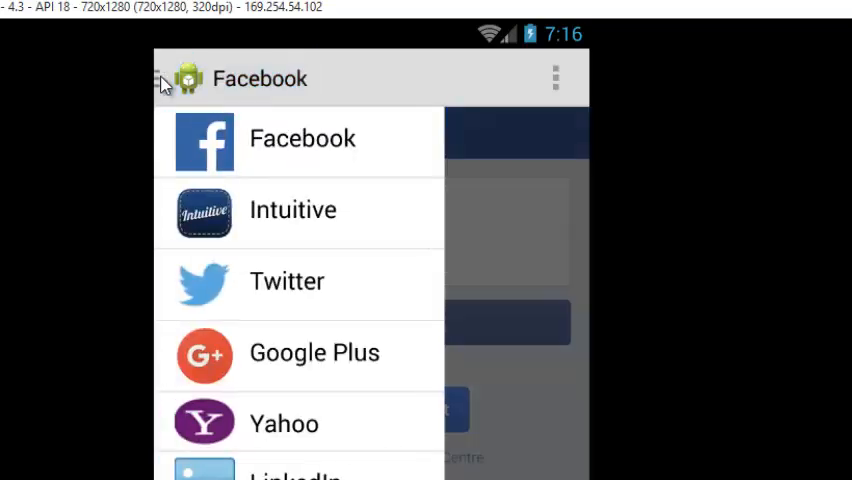
{"action": "left_click", "coordinate": [162, 79]}
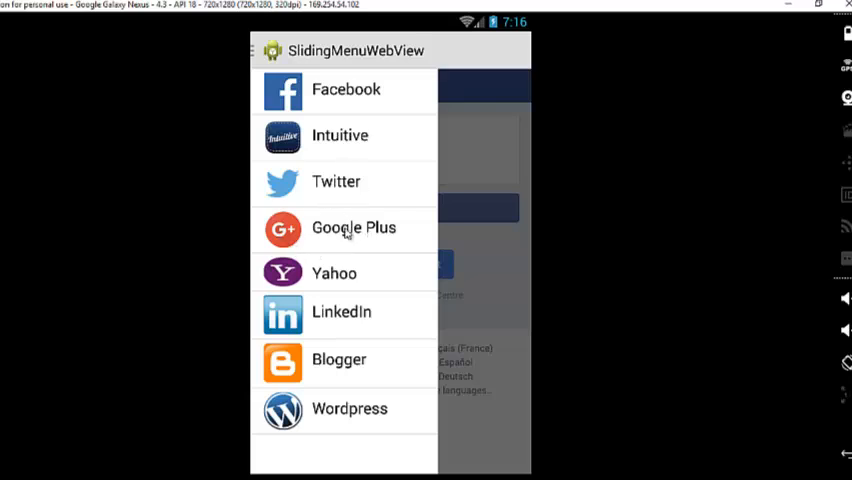
{"action": "mouse_move", "coordinate": [340, 135]}
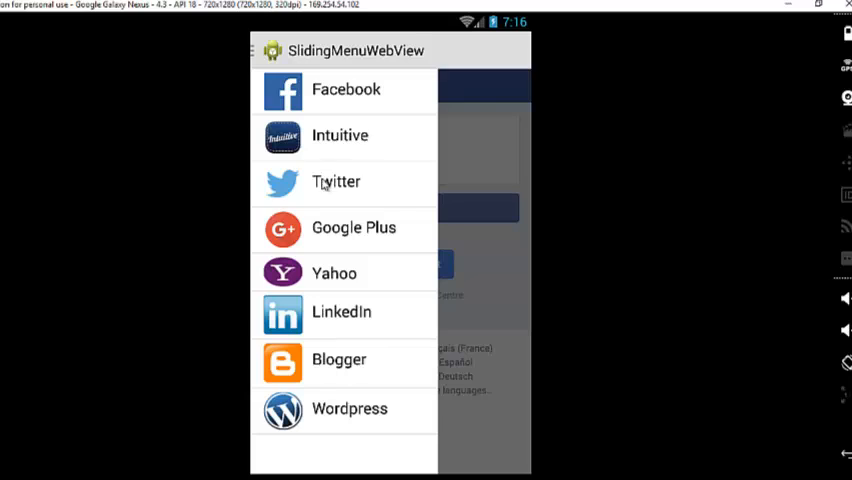
{"action": "left_click", "coordinate": [336, 181]}
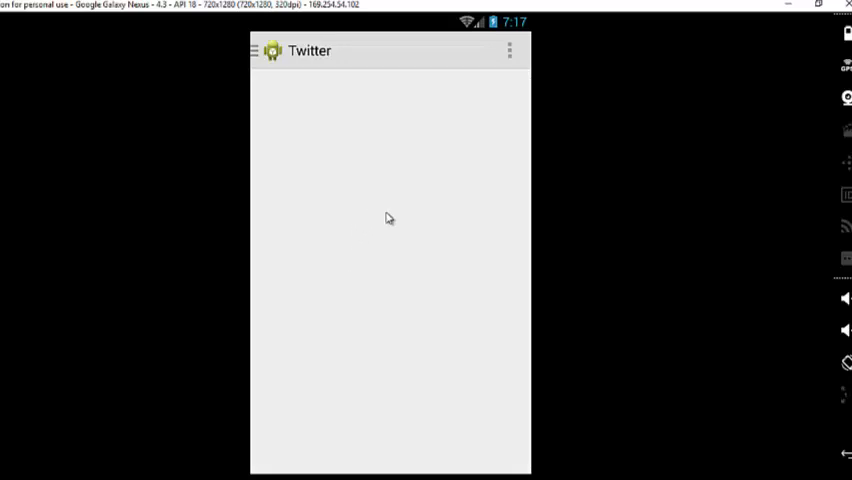
{"action": "mouse_move", "coordinate": [394, 267]}
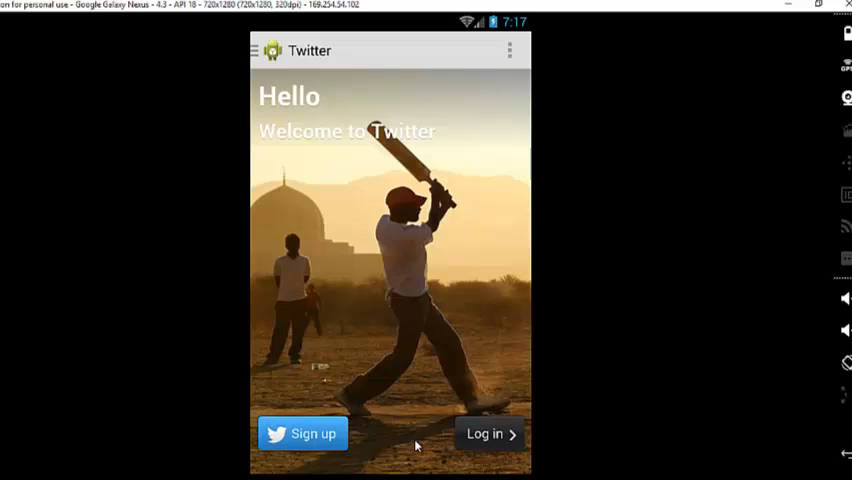
{"action": "mouse_move", "coordinate": [470, 424]}
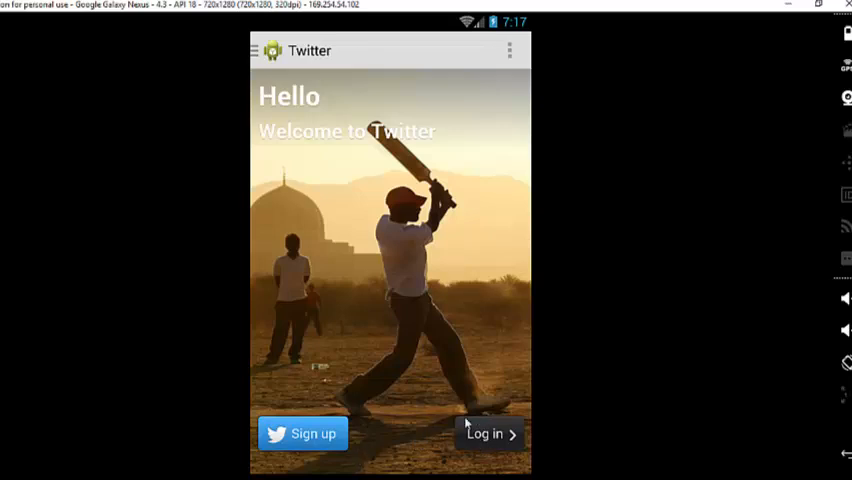
{"action": "mouse_move", "coordinate": [270, 38]}
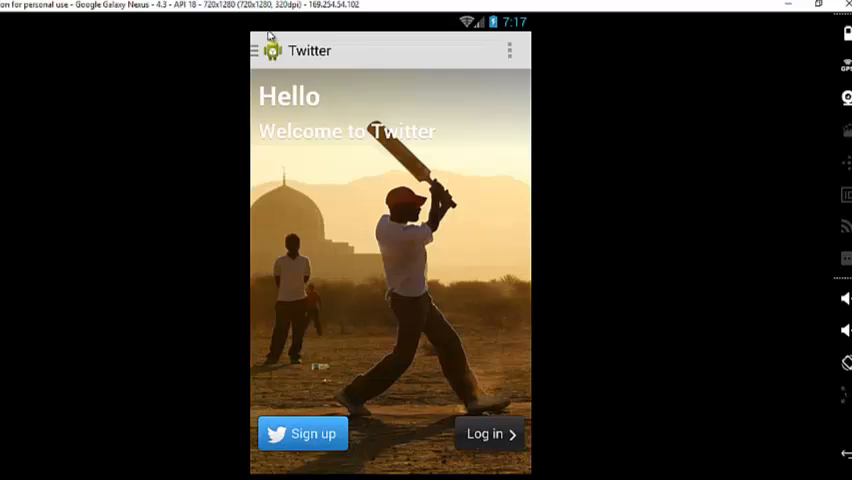
- Load LinkedIn, then Wordpress, from the app's sliding site drawer
{"action": "left_click", "coordinate": [255, 50]}
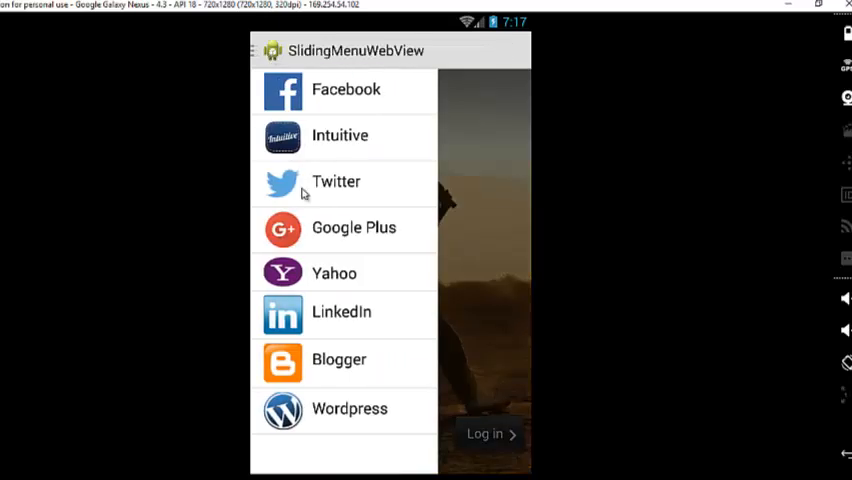
{"action": "mouse_move", "coordinate": [328, 318]}
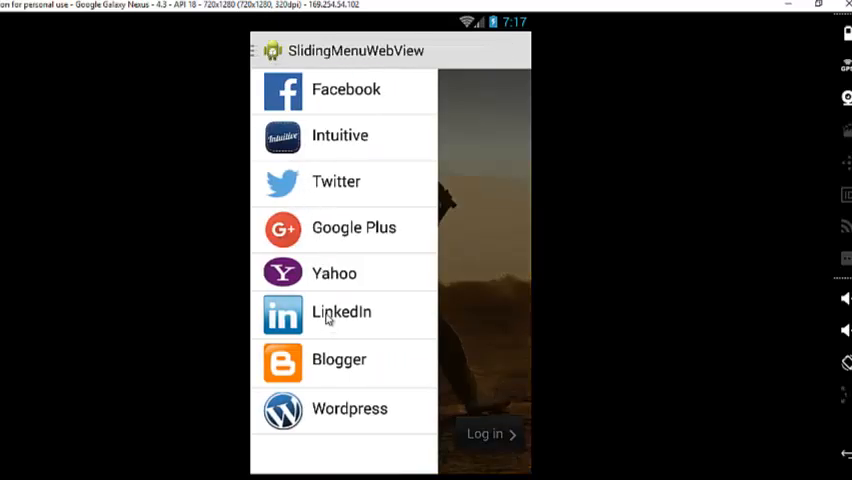
{"action": "left_click", "coordinate": [341, 314]}
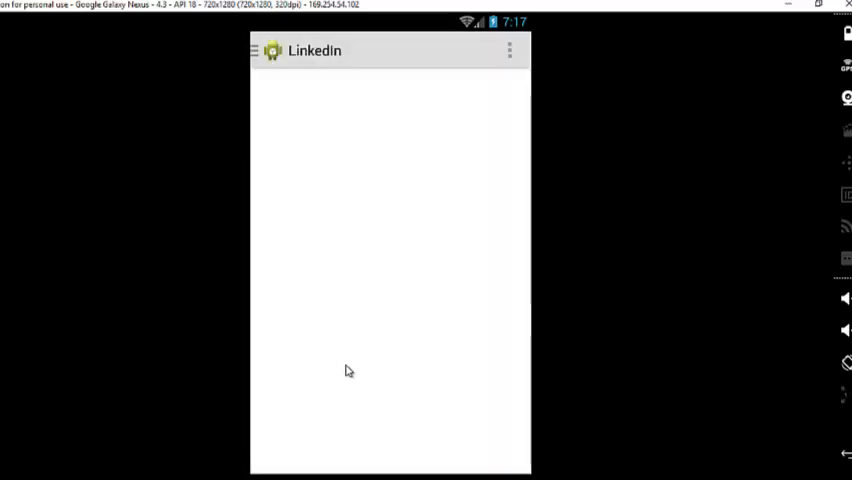
{"action": "mouse_move", "coordinate": [472, 361]}
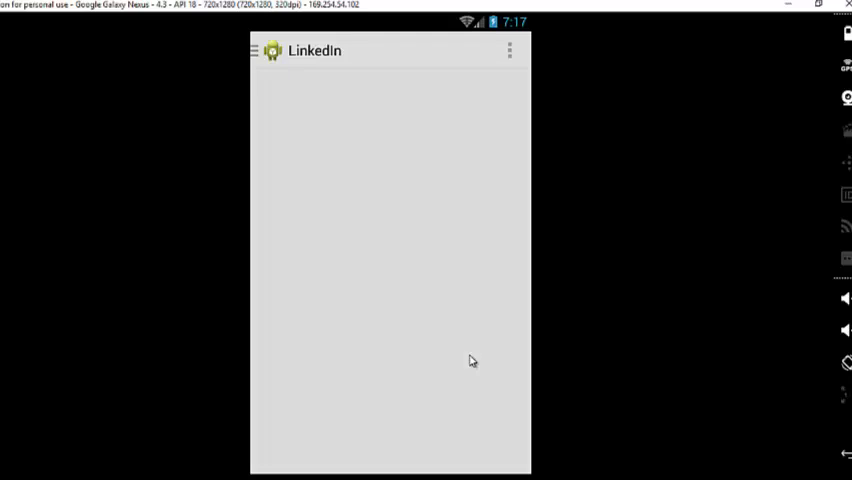
{"action": "mouse_move", "coordinate": [381, 388]}
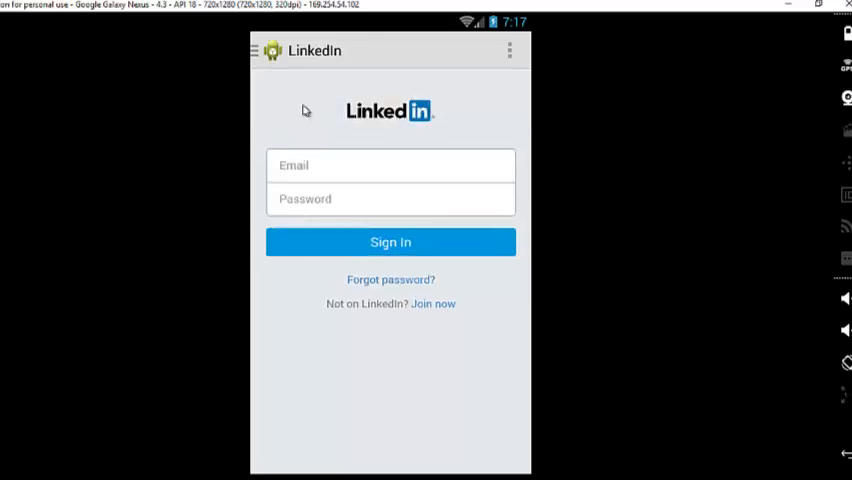
{"action": "left_click", "coordinate": [256, 51]}
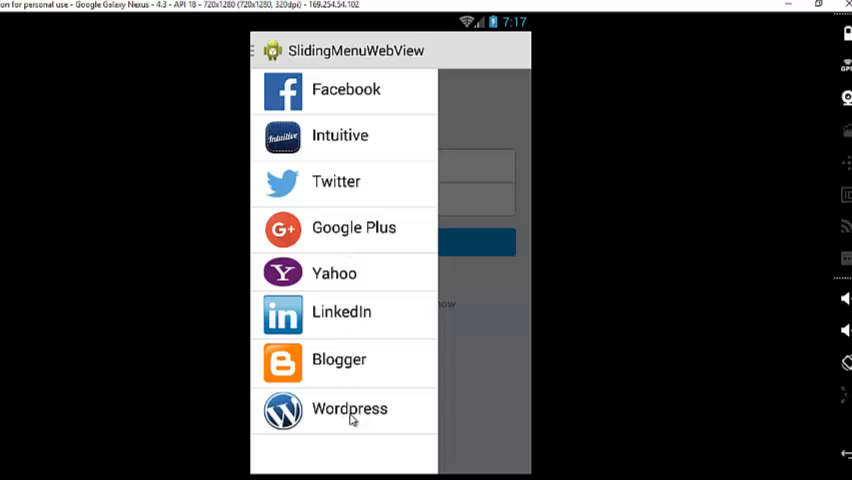
{"action": "left_click", "coordinate": [349, 408]}
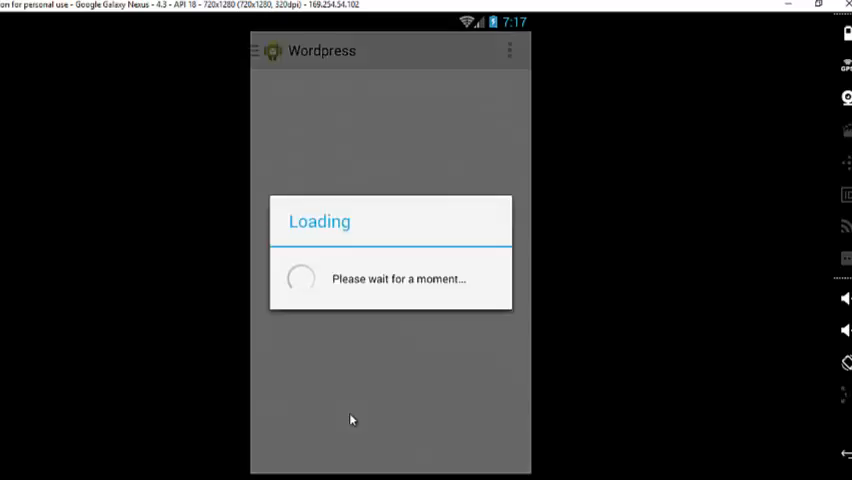